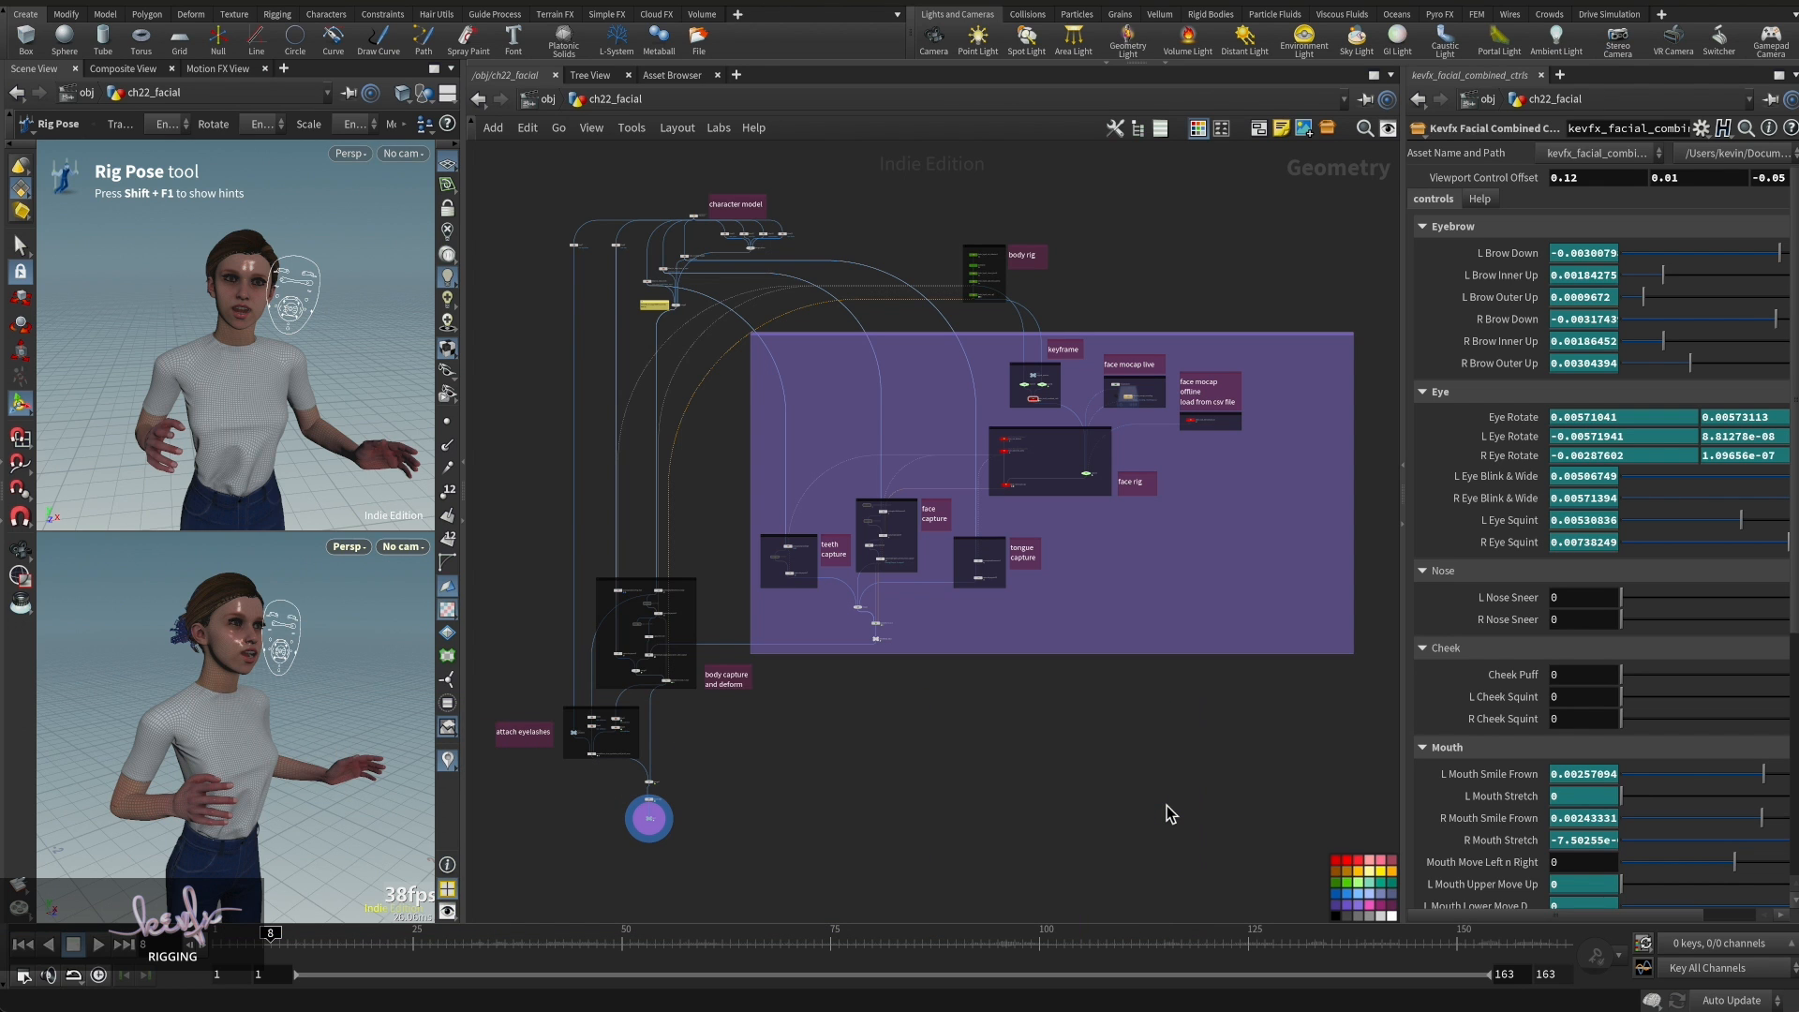
{"action": "mouse_move", "coordinate": [851, 927]}
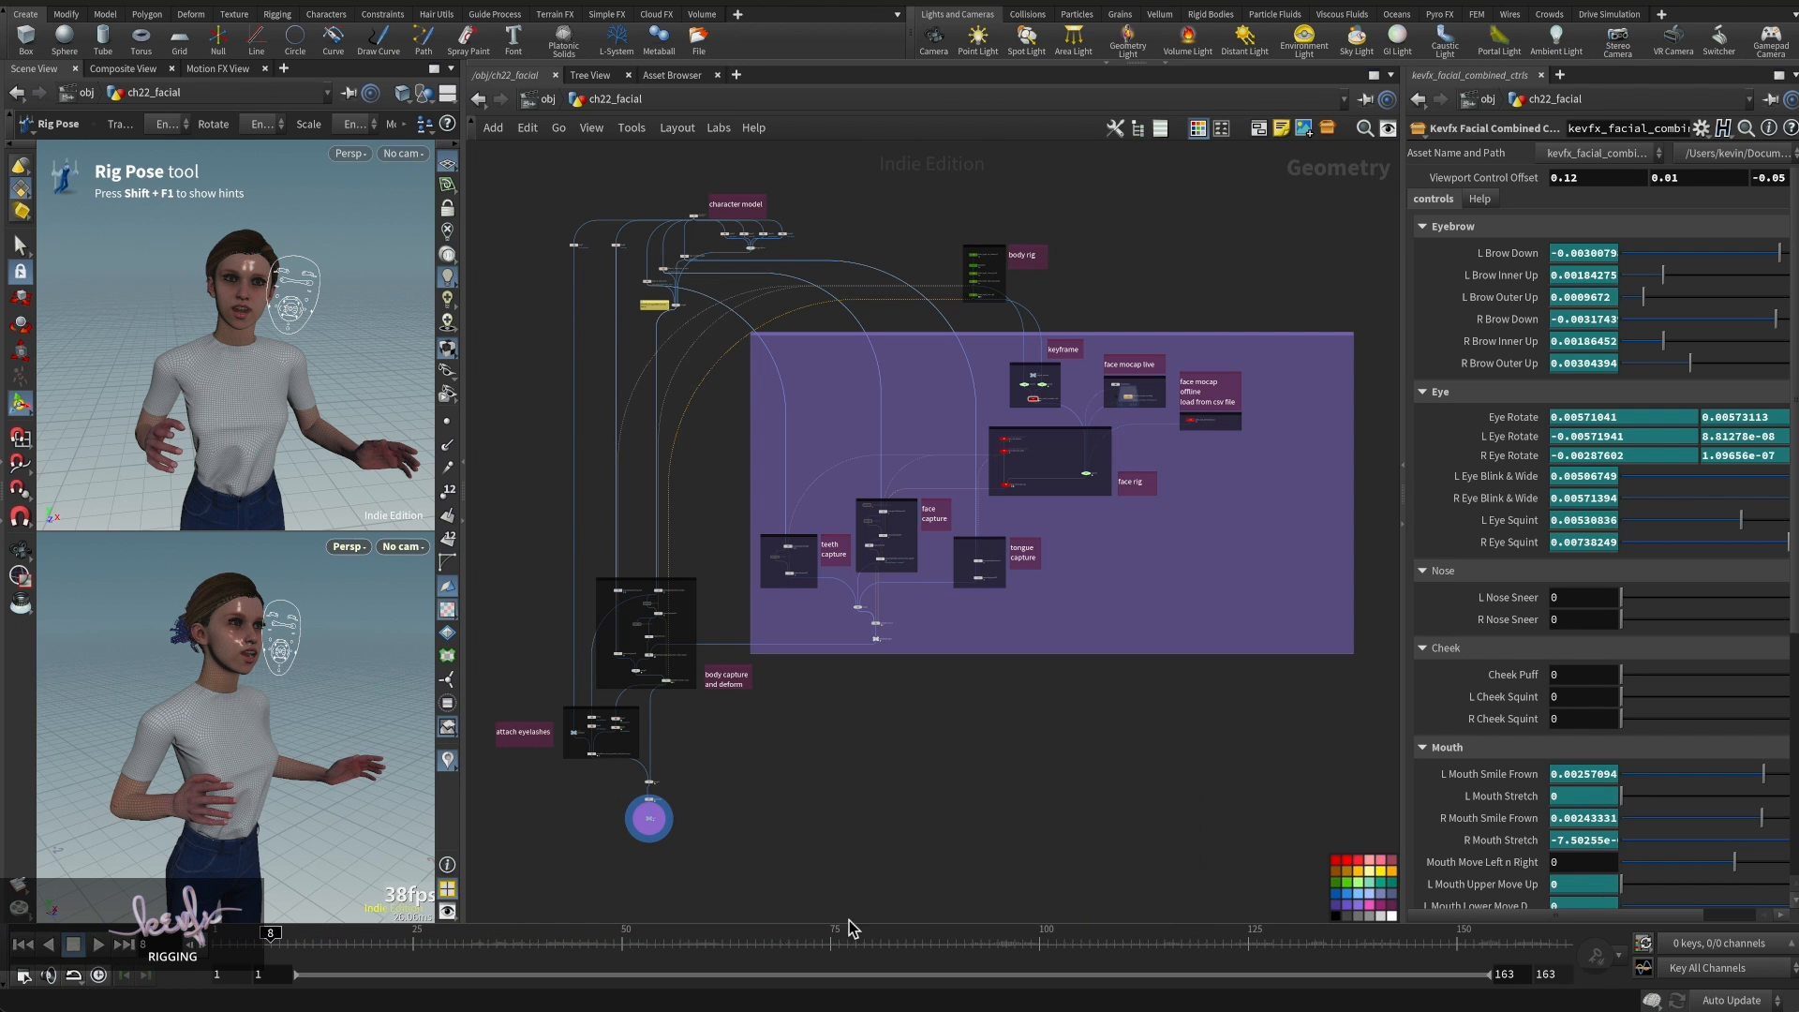
{"action": "mouse_move", "coordinate": [1172, 539]}
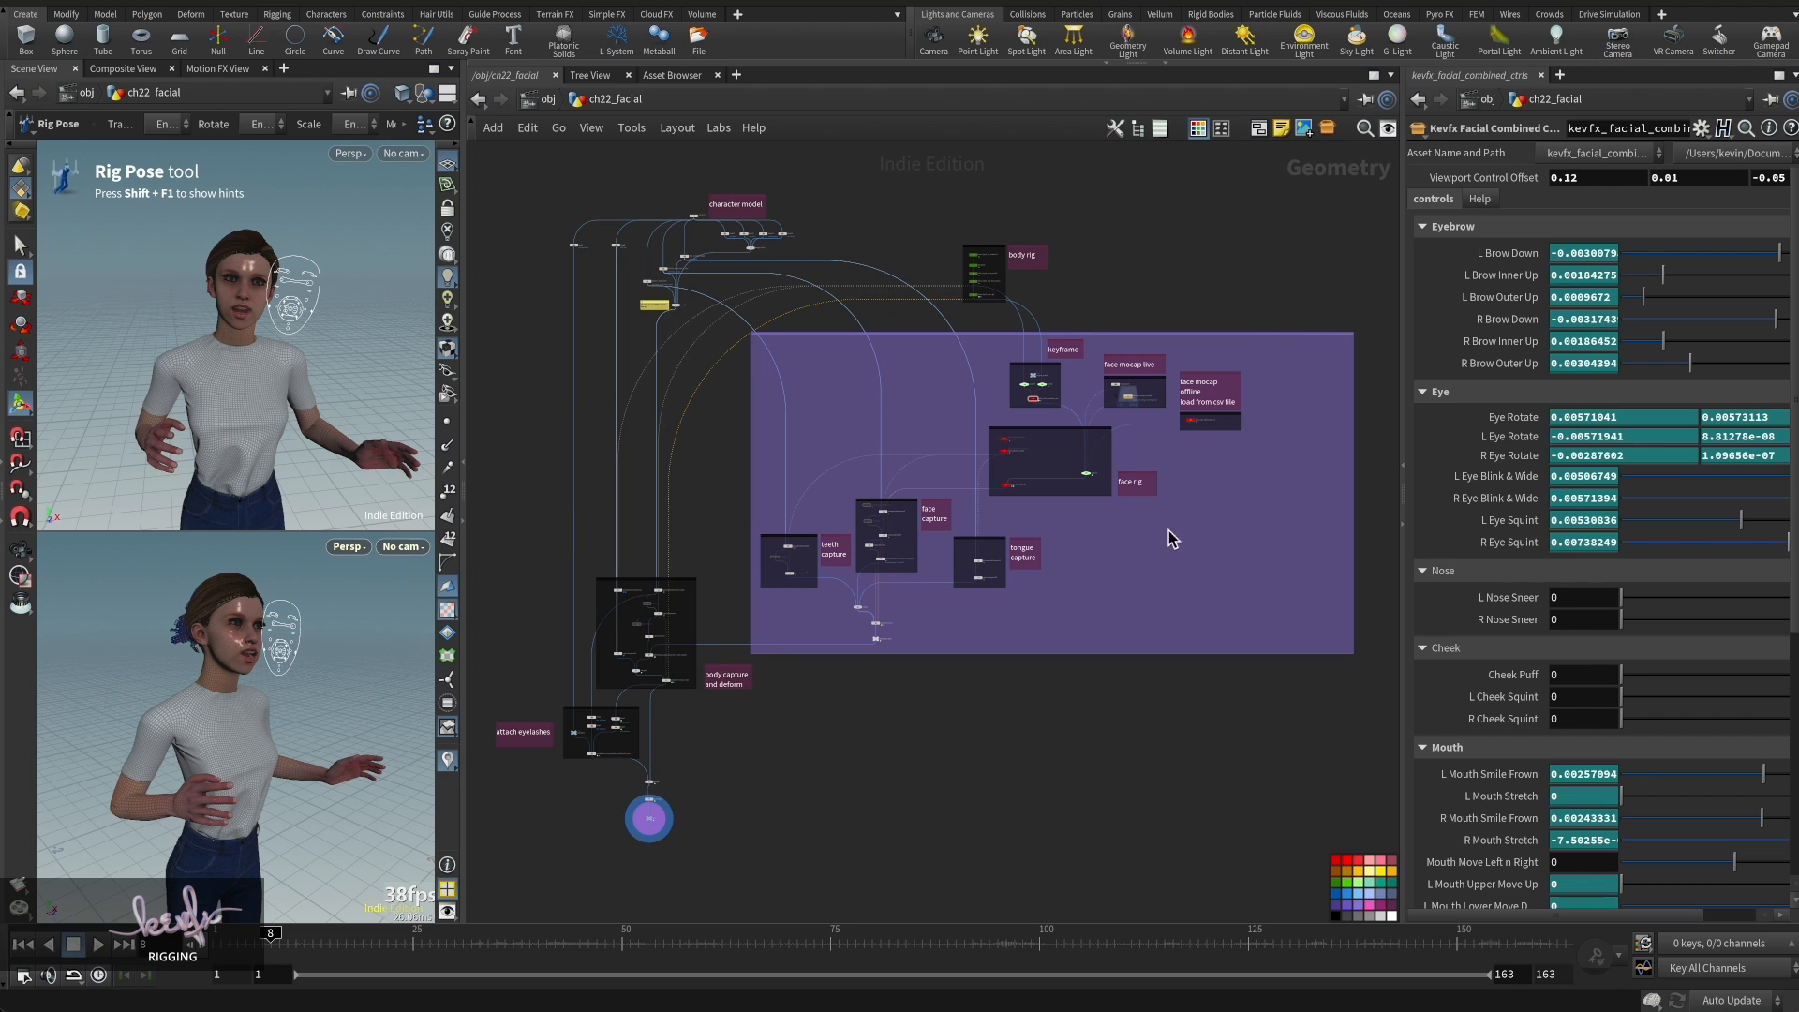
{"action": "mouse_move", "coordinate": [1355, 405]}
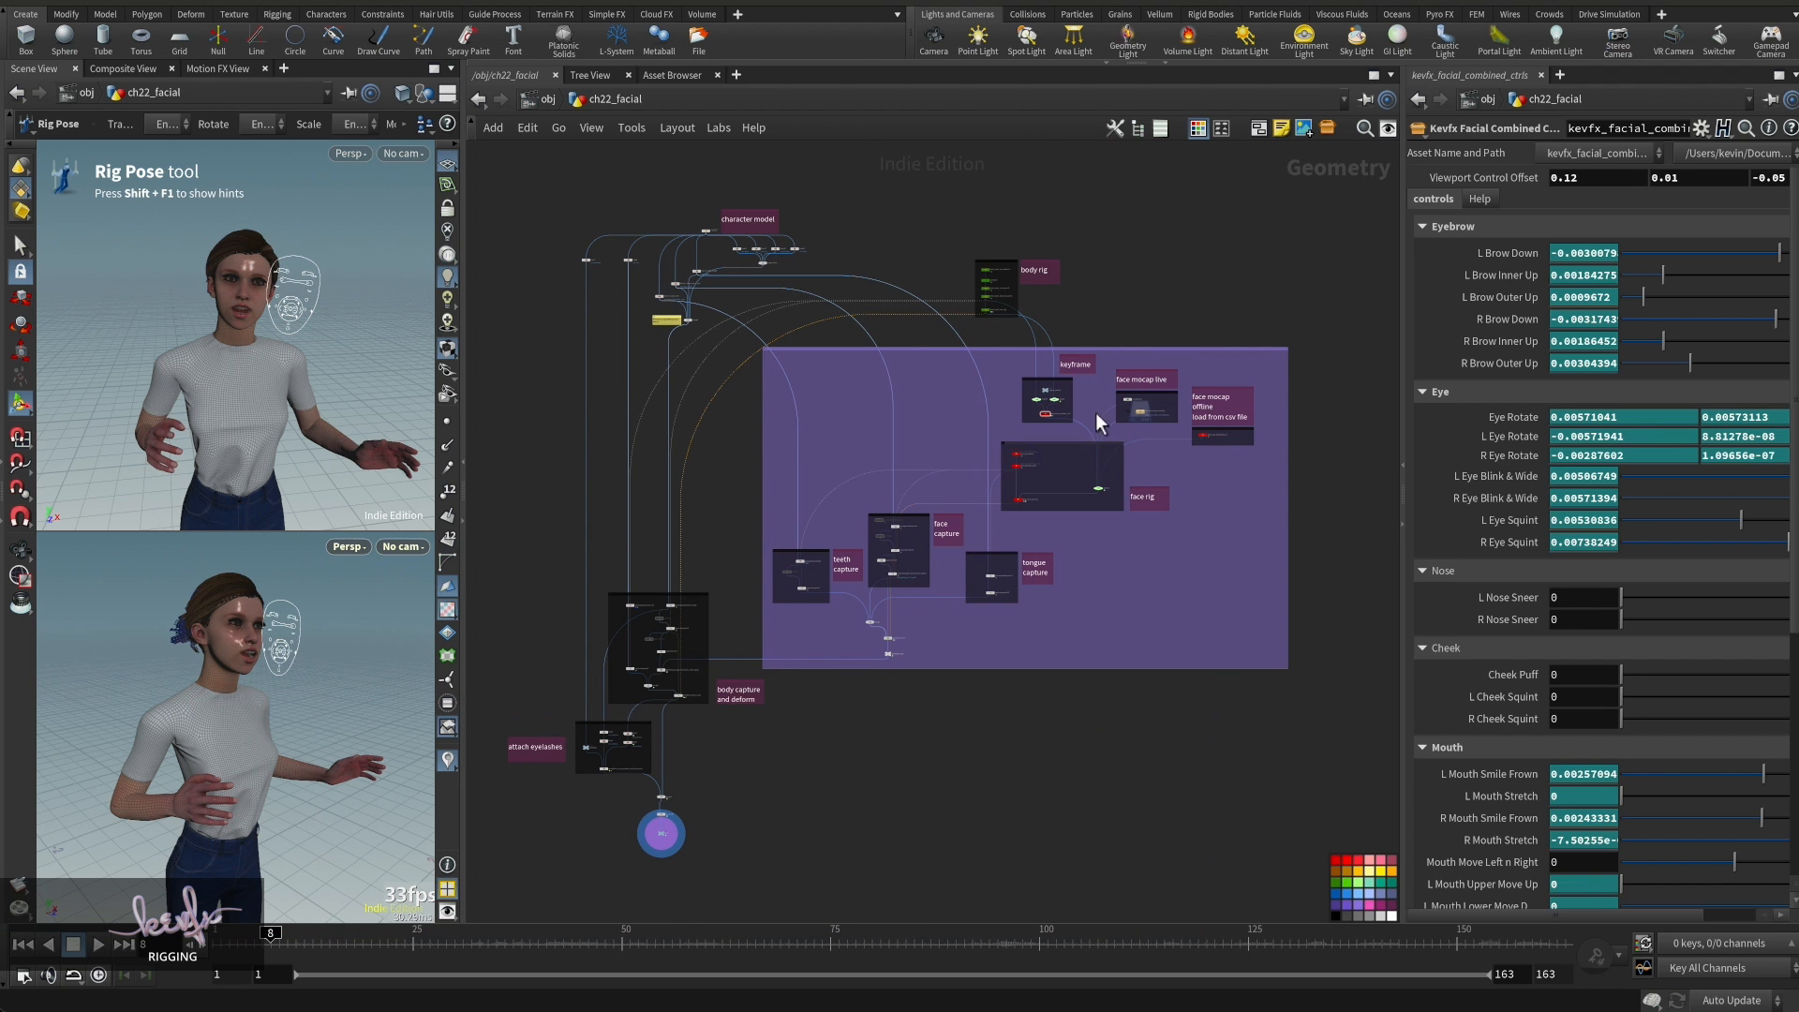
{"action": "mouse_move", "coordinate": [1207, 546]}
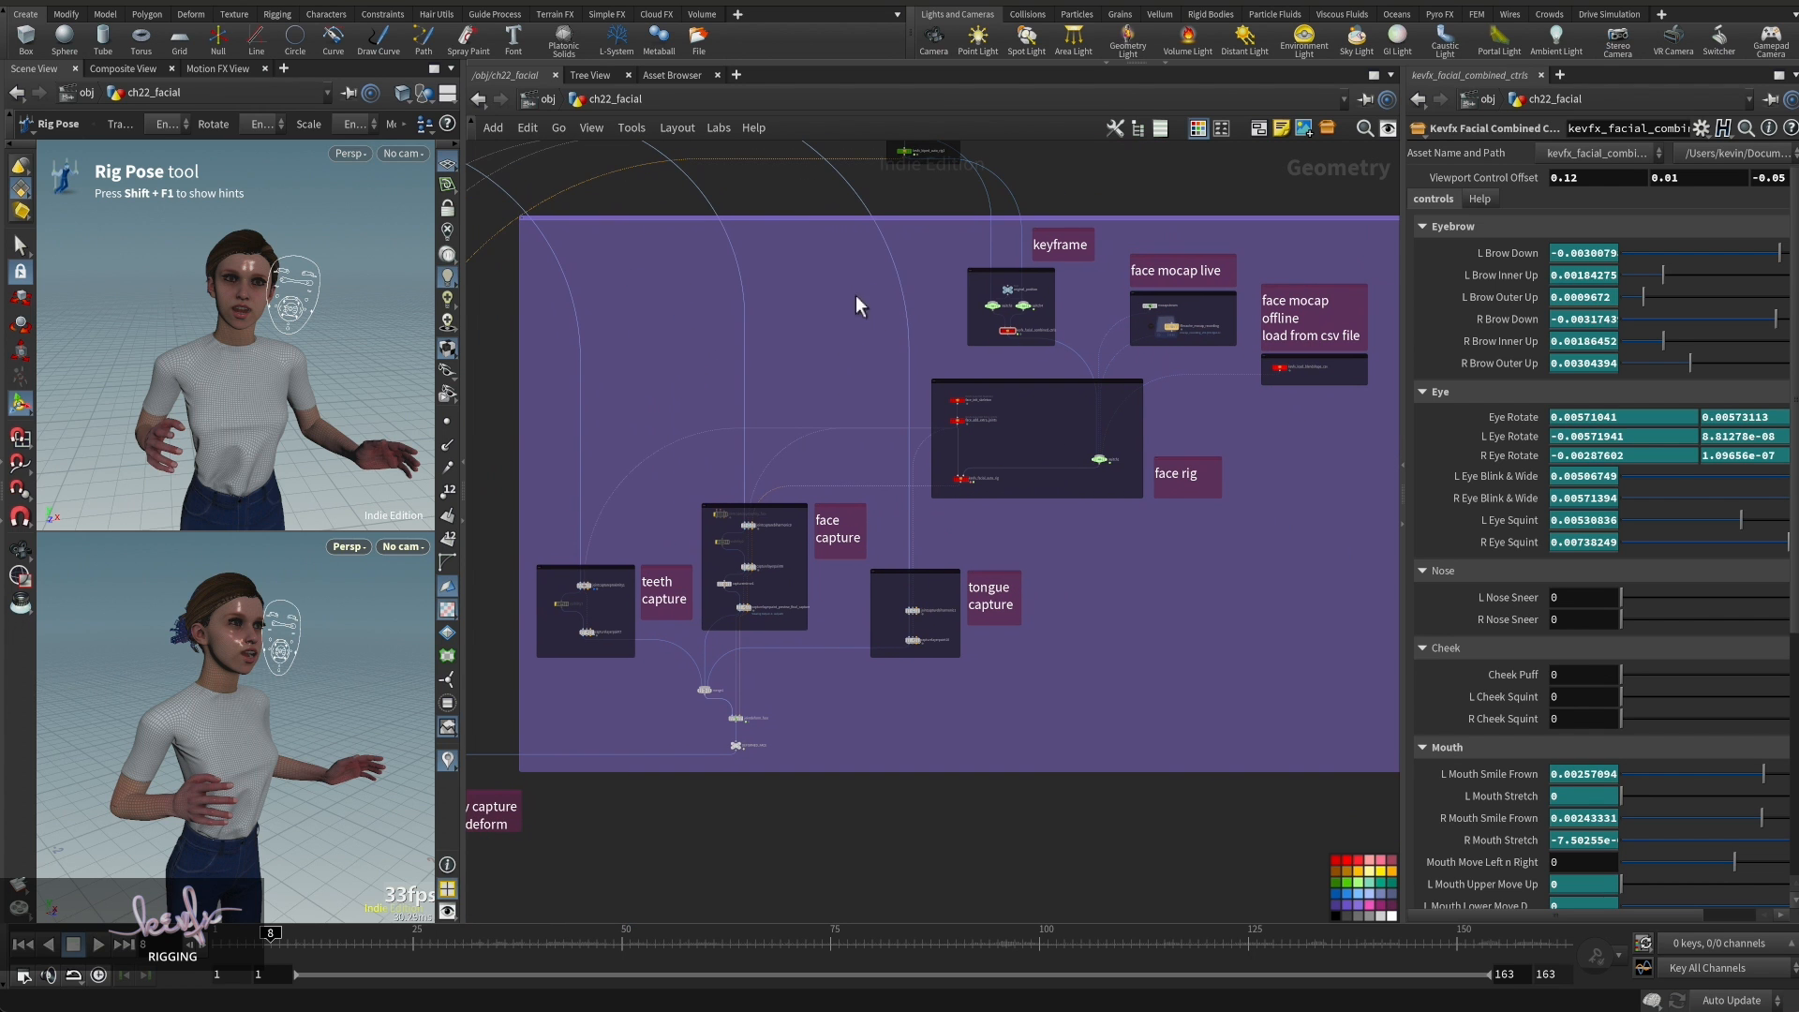
{"action": "mouse_move", "coordinate": [1227, 587]}
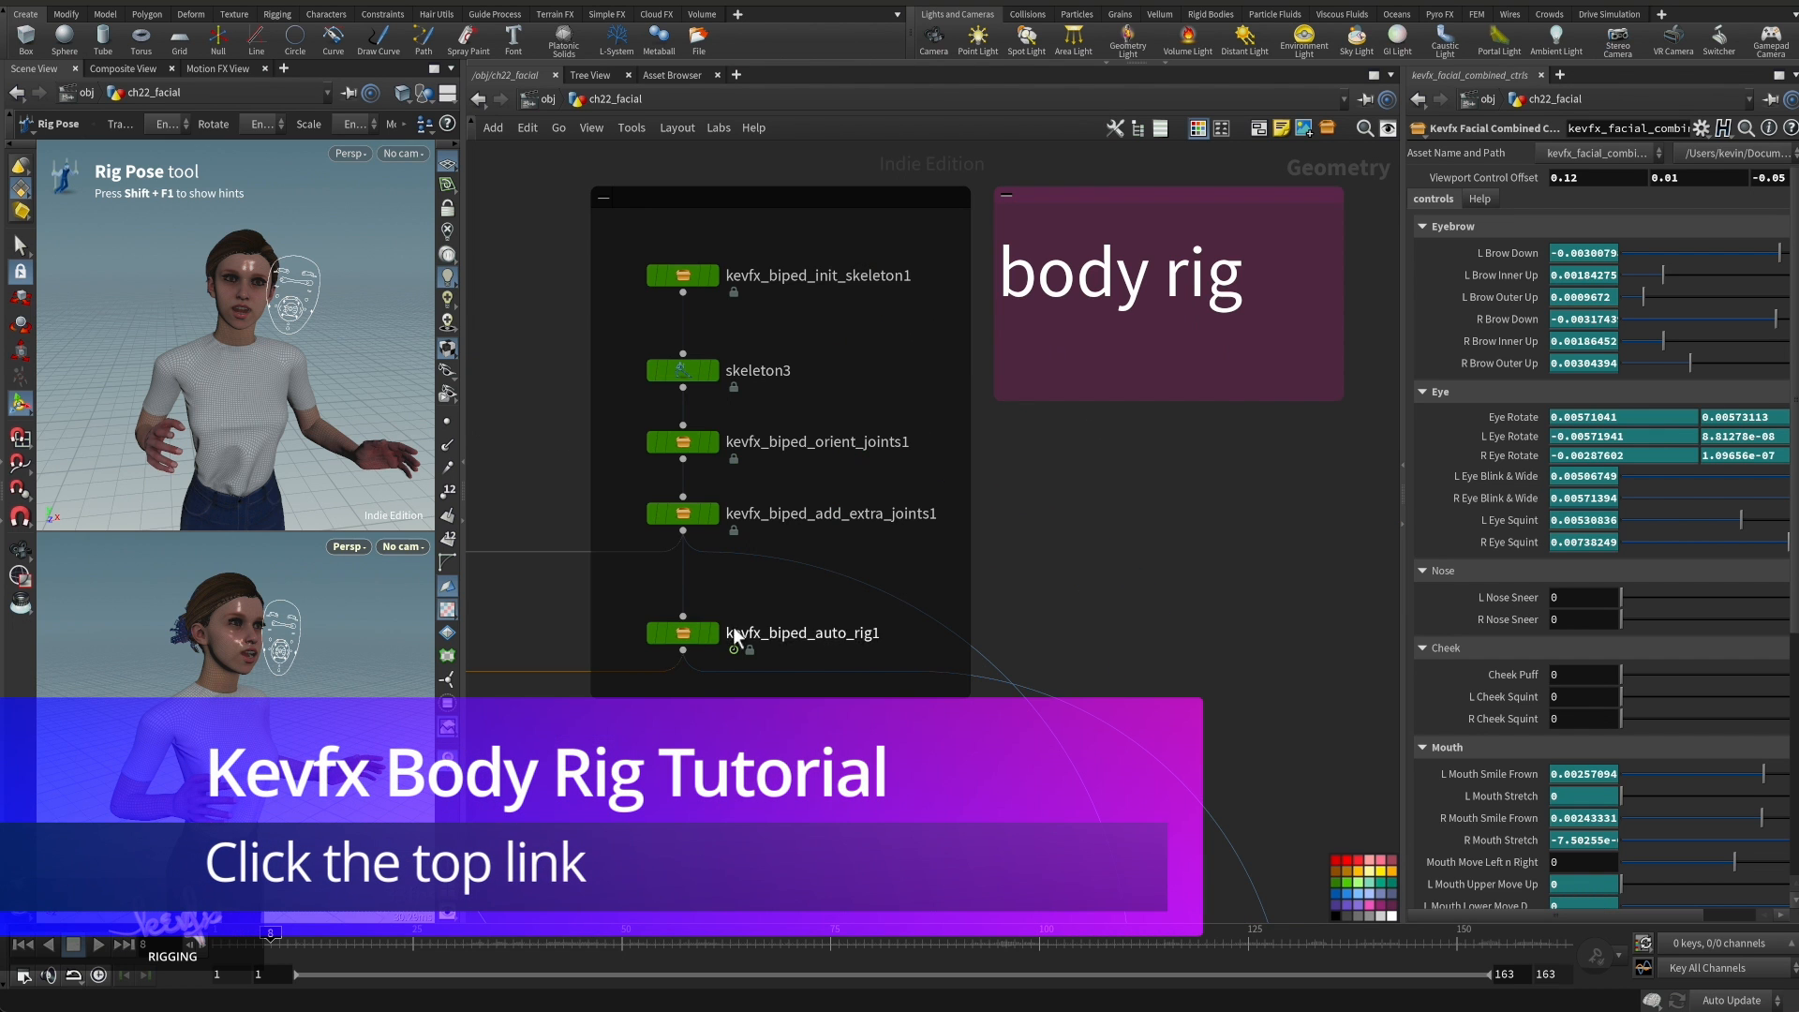
- Select kevfx_biped_auto_rig1 and make it the displayed output, showing its body controls
{"action": "left_click", "coordinate": [682, 632]}
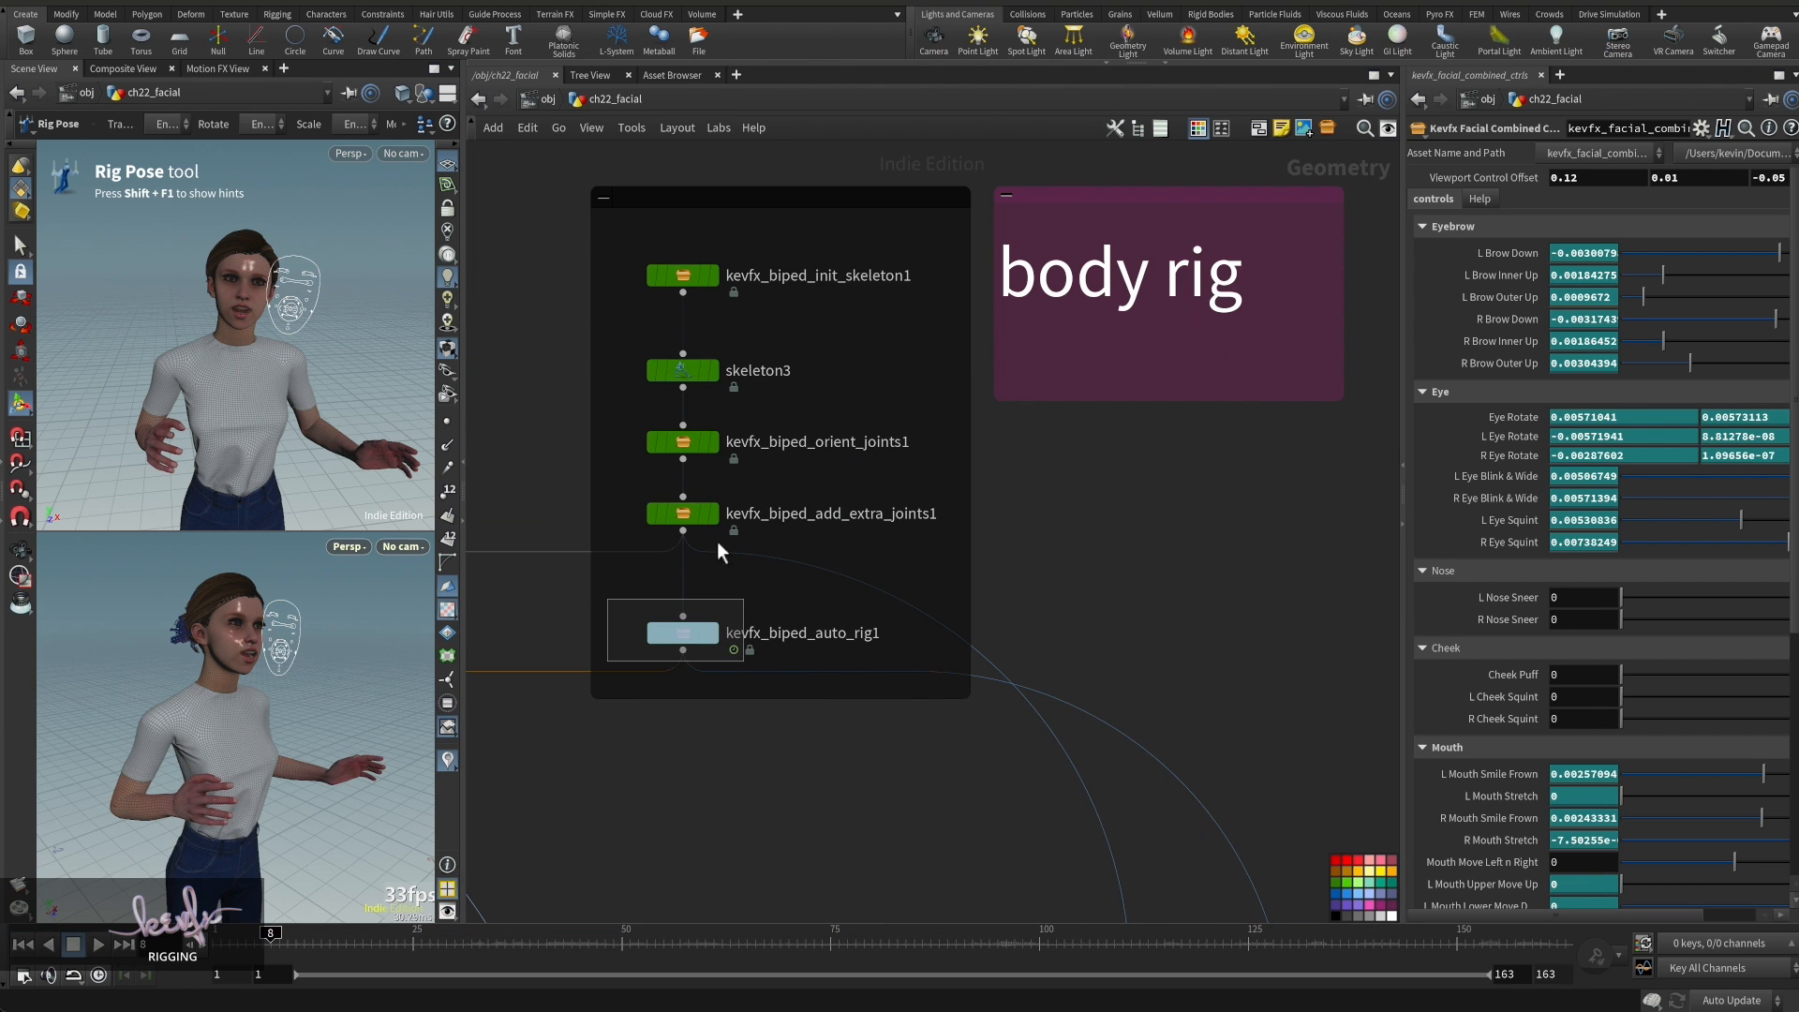
{"action": "mouse_move", "coordinate": [712, 645]}
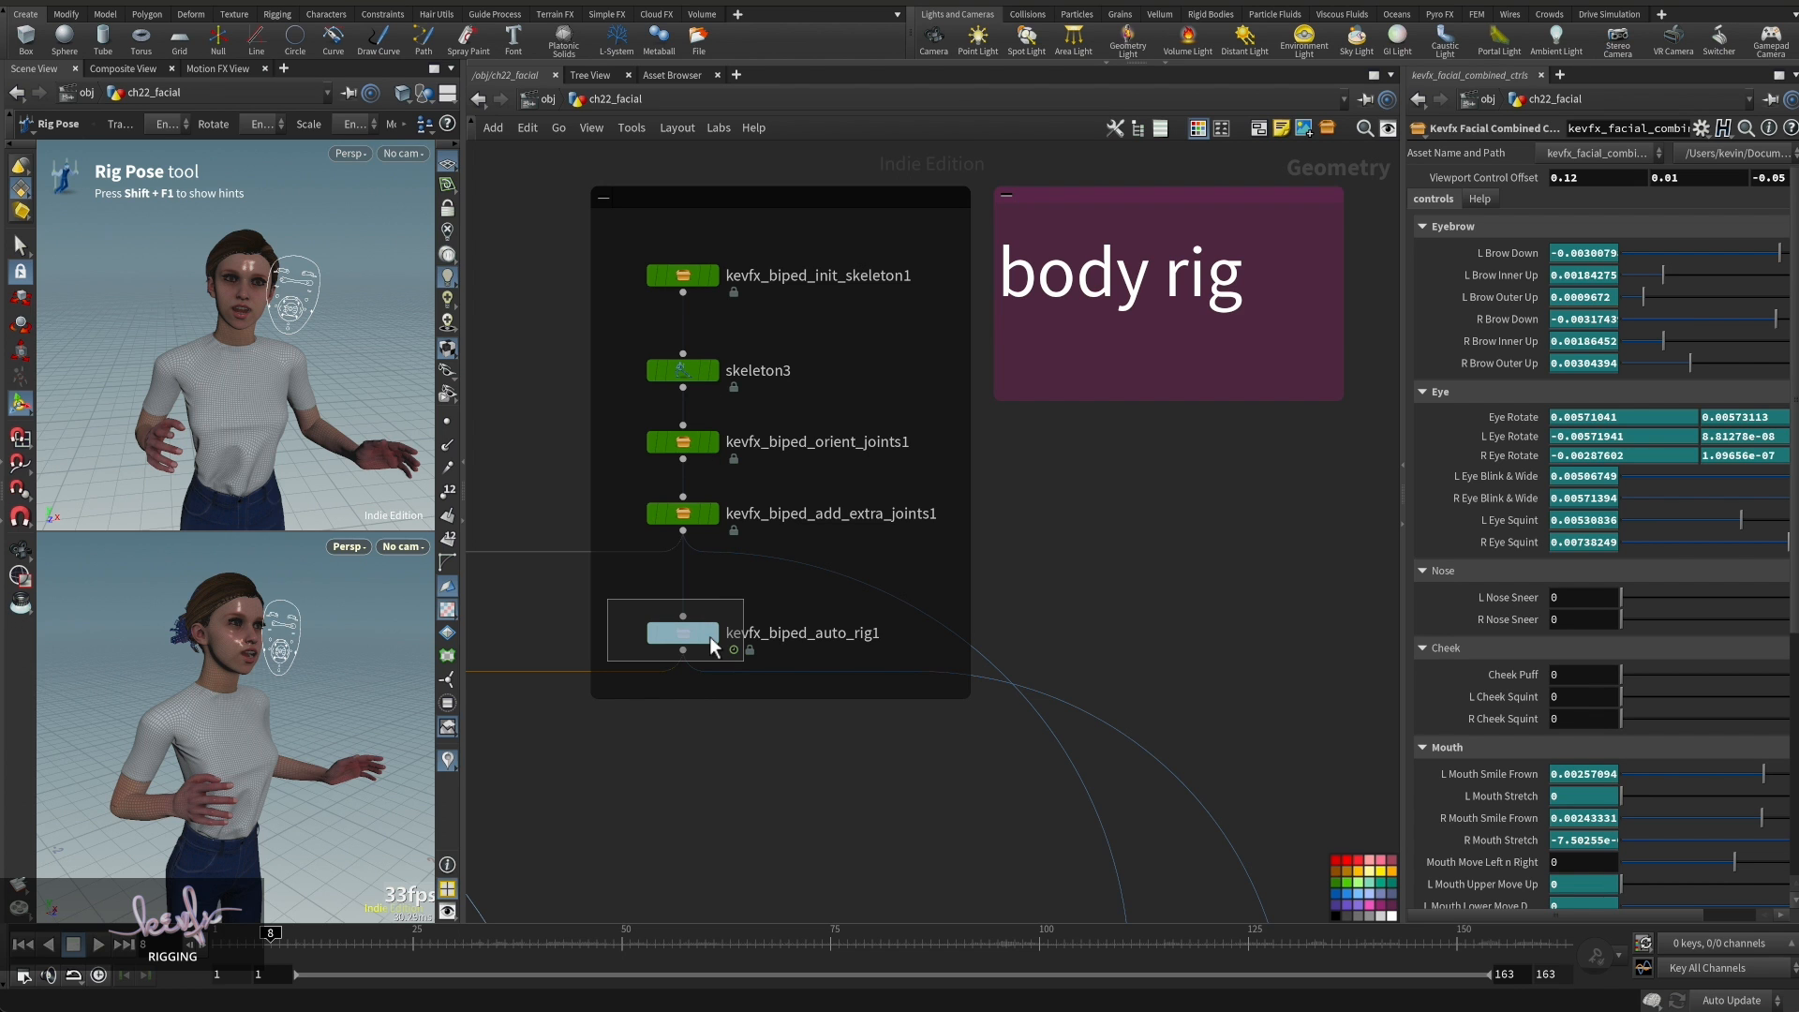
{"action": "left_click", "coordinate": [682, 632]}
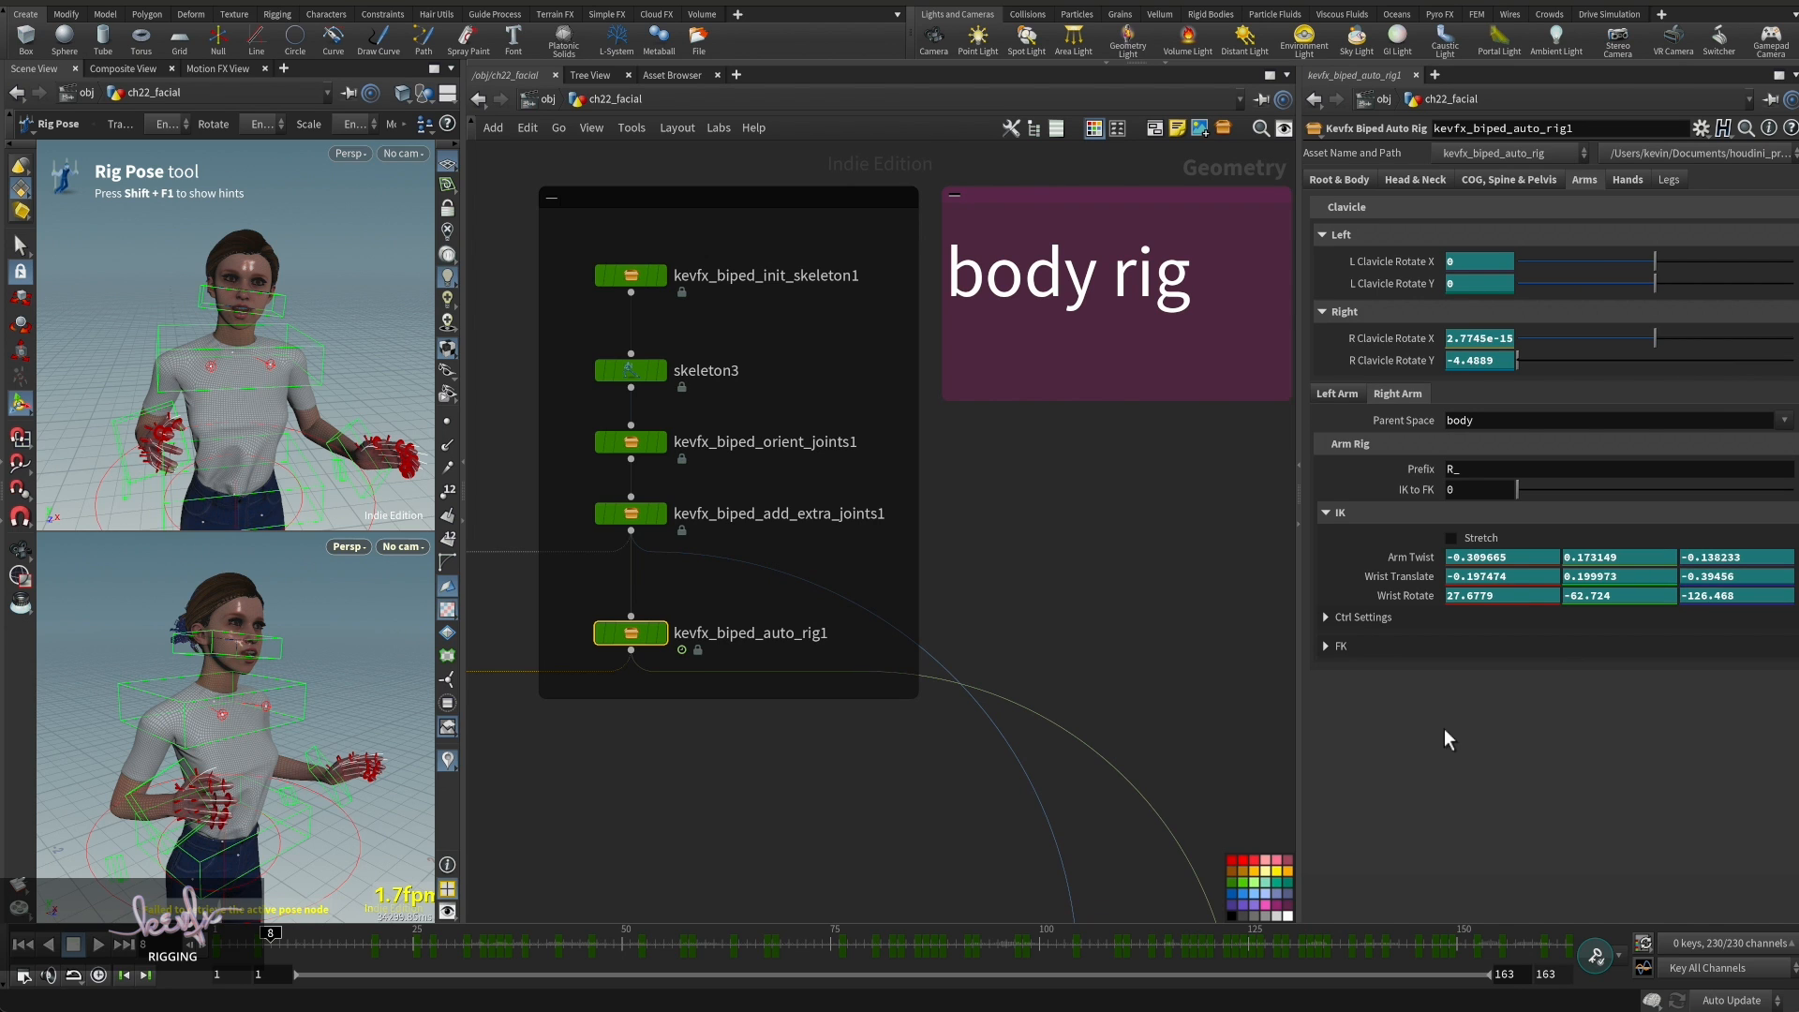
{"action": "mouse_move", "coordinate": [753, 646]}
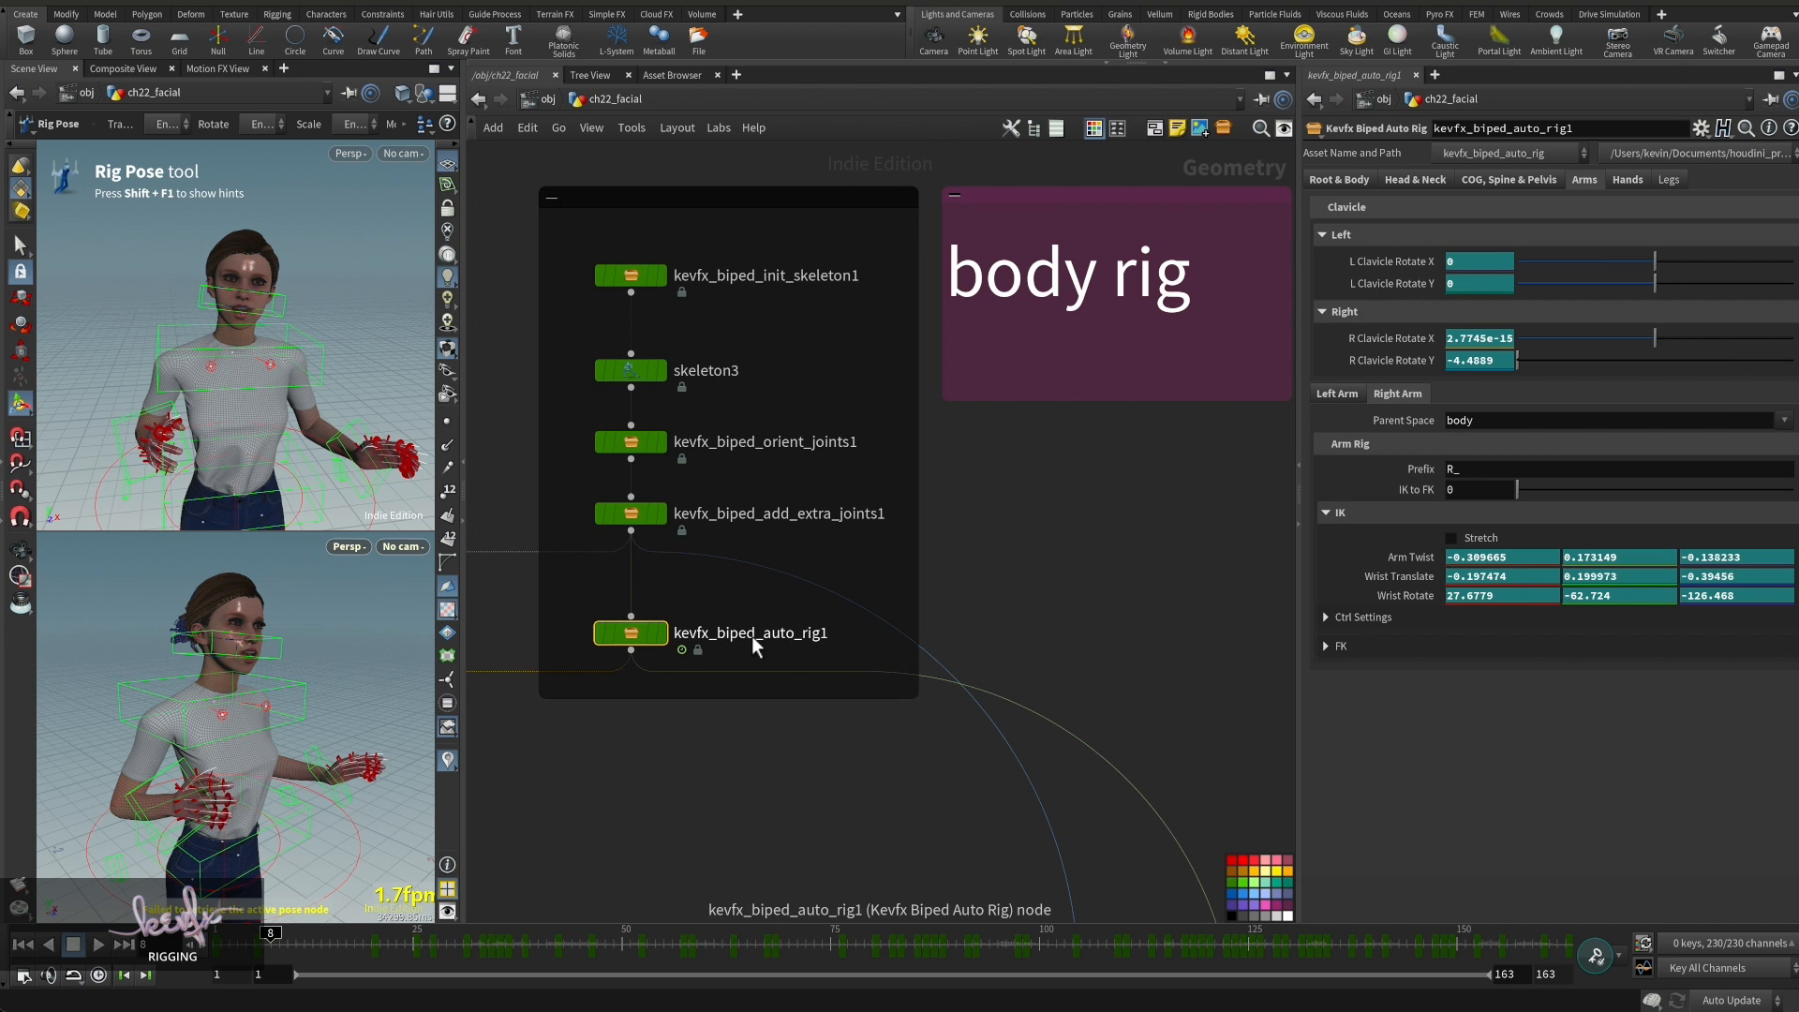
{"action": "mouse_move", "coordinate": [1161, 478]}
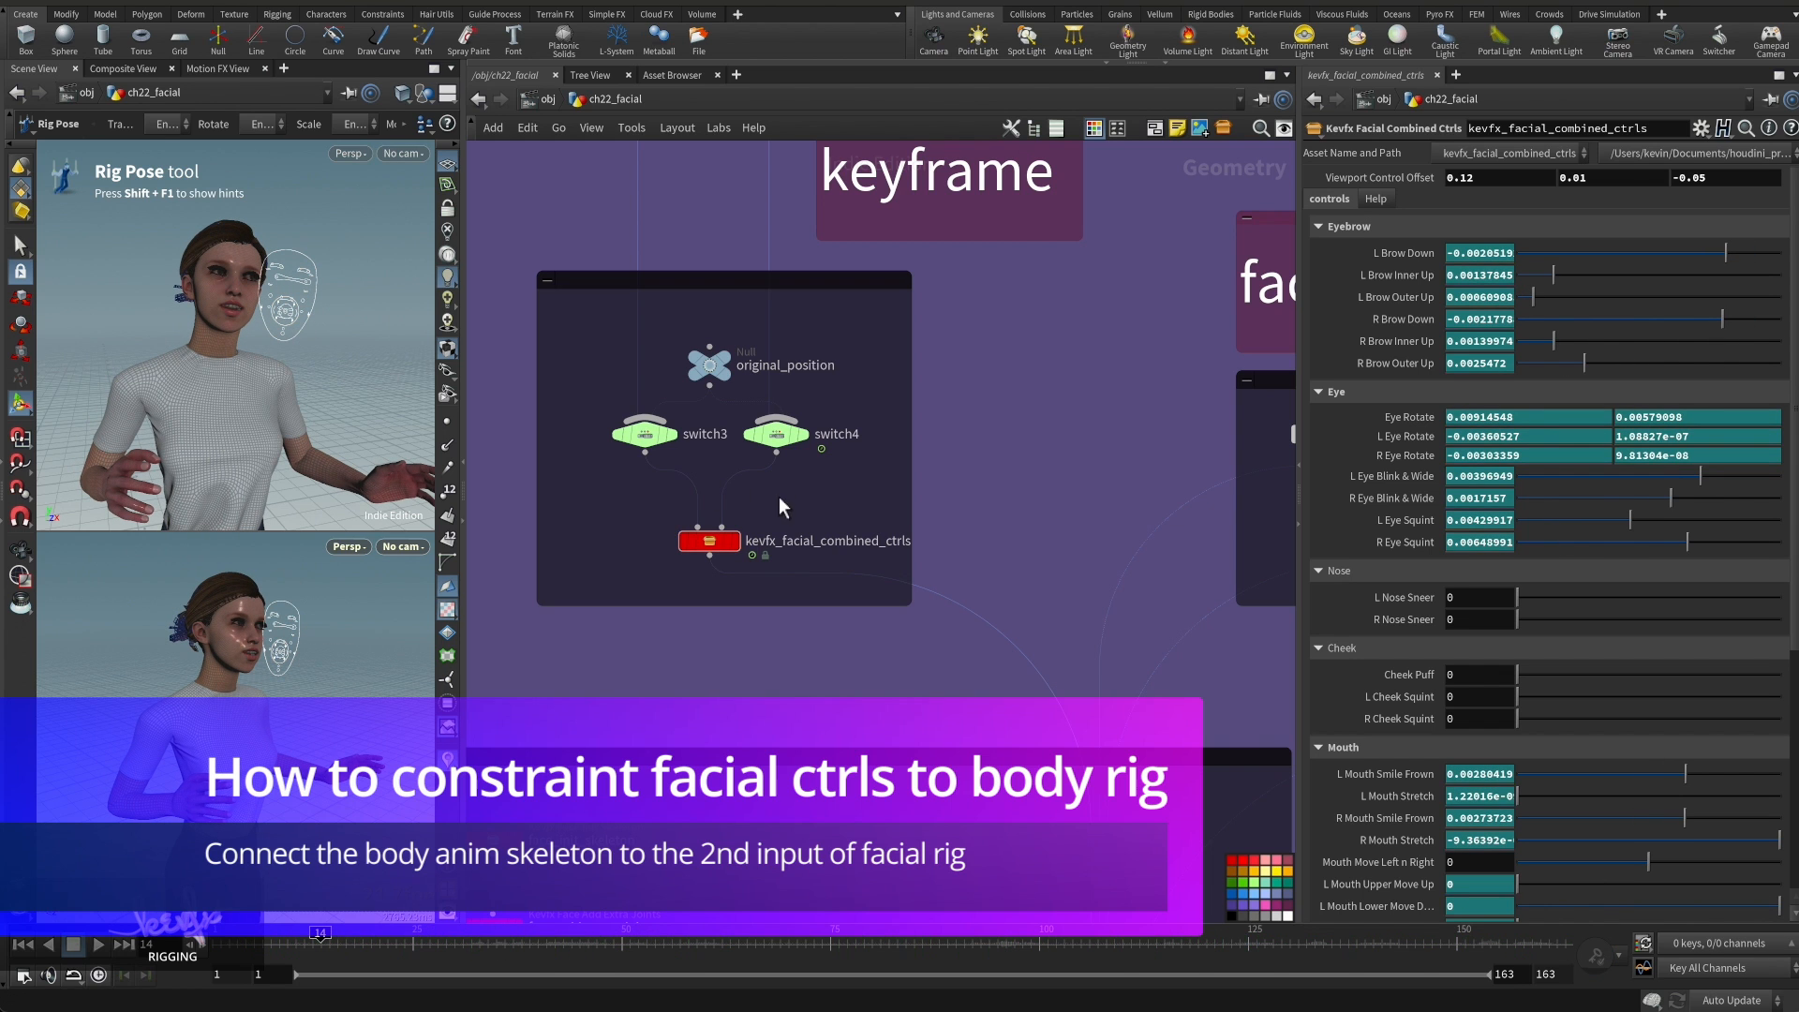
{"action": "mouse_move", "coordinate": [729, 536]}
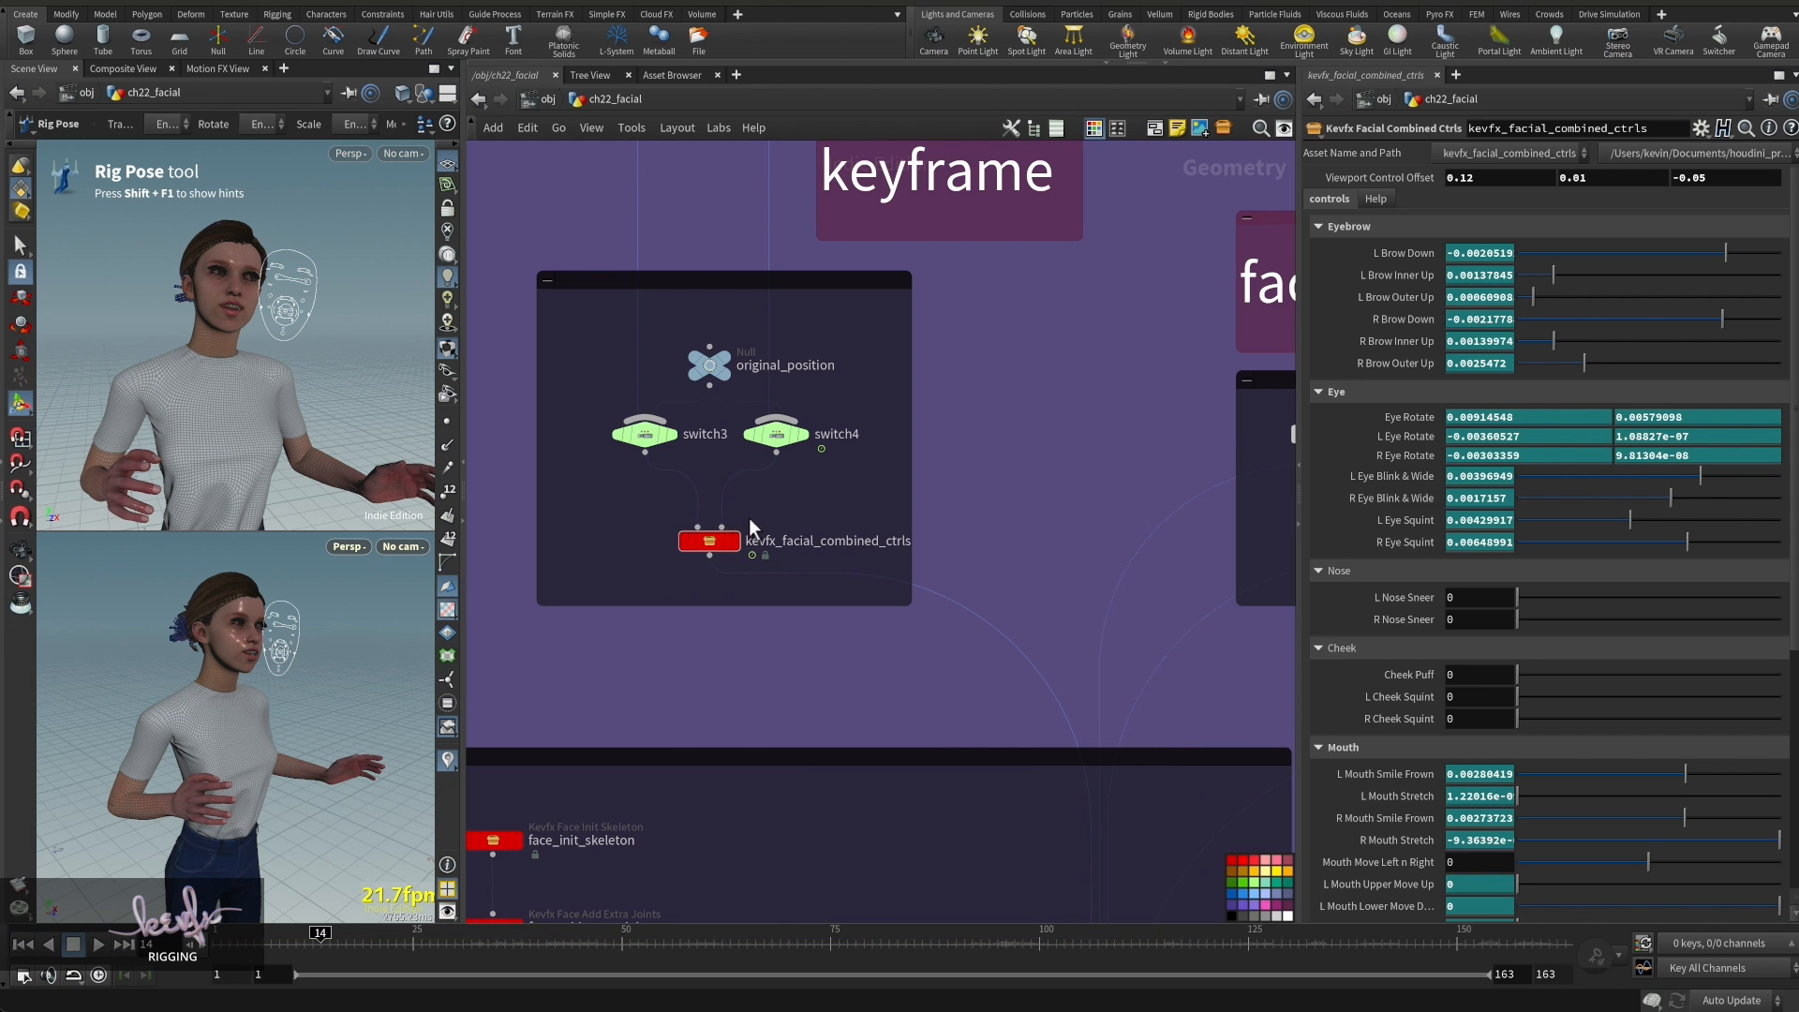
{"action": "mouse_move", "coordinate": [699, 540]}
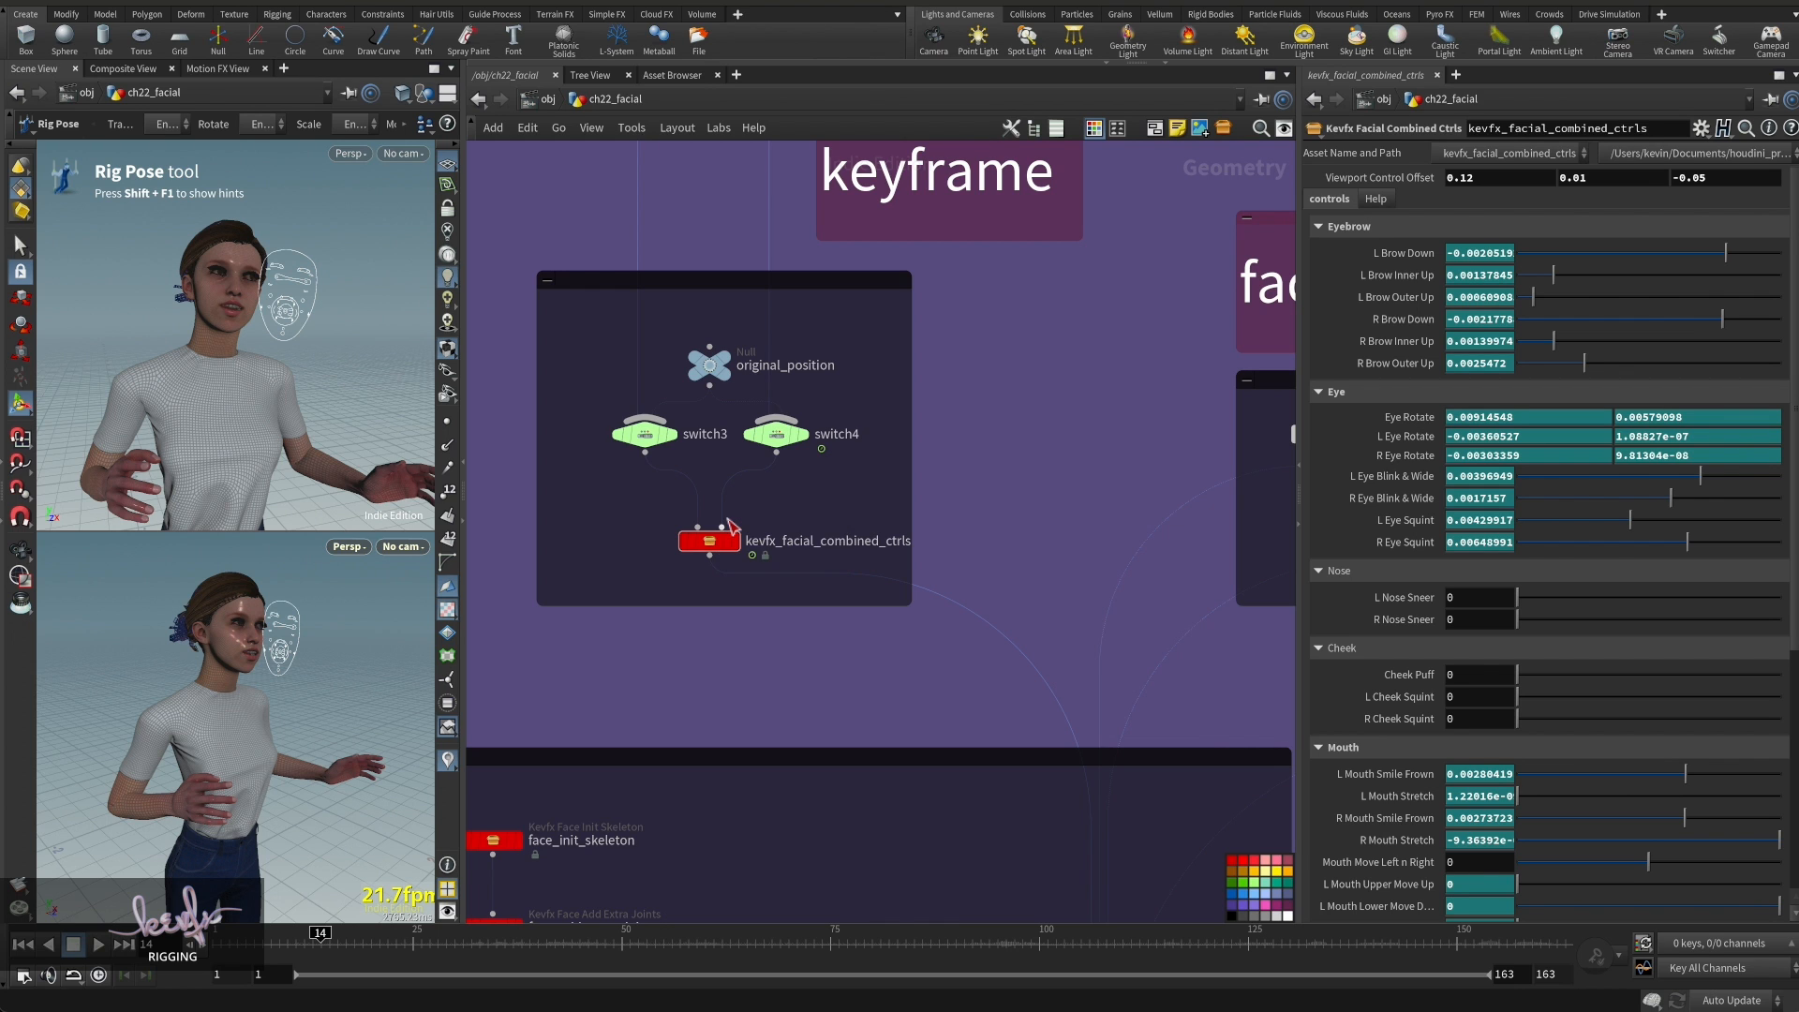
{"action": "mouse_move", "coordinate": [727, 531]}
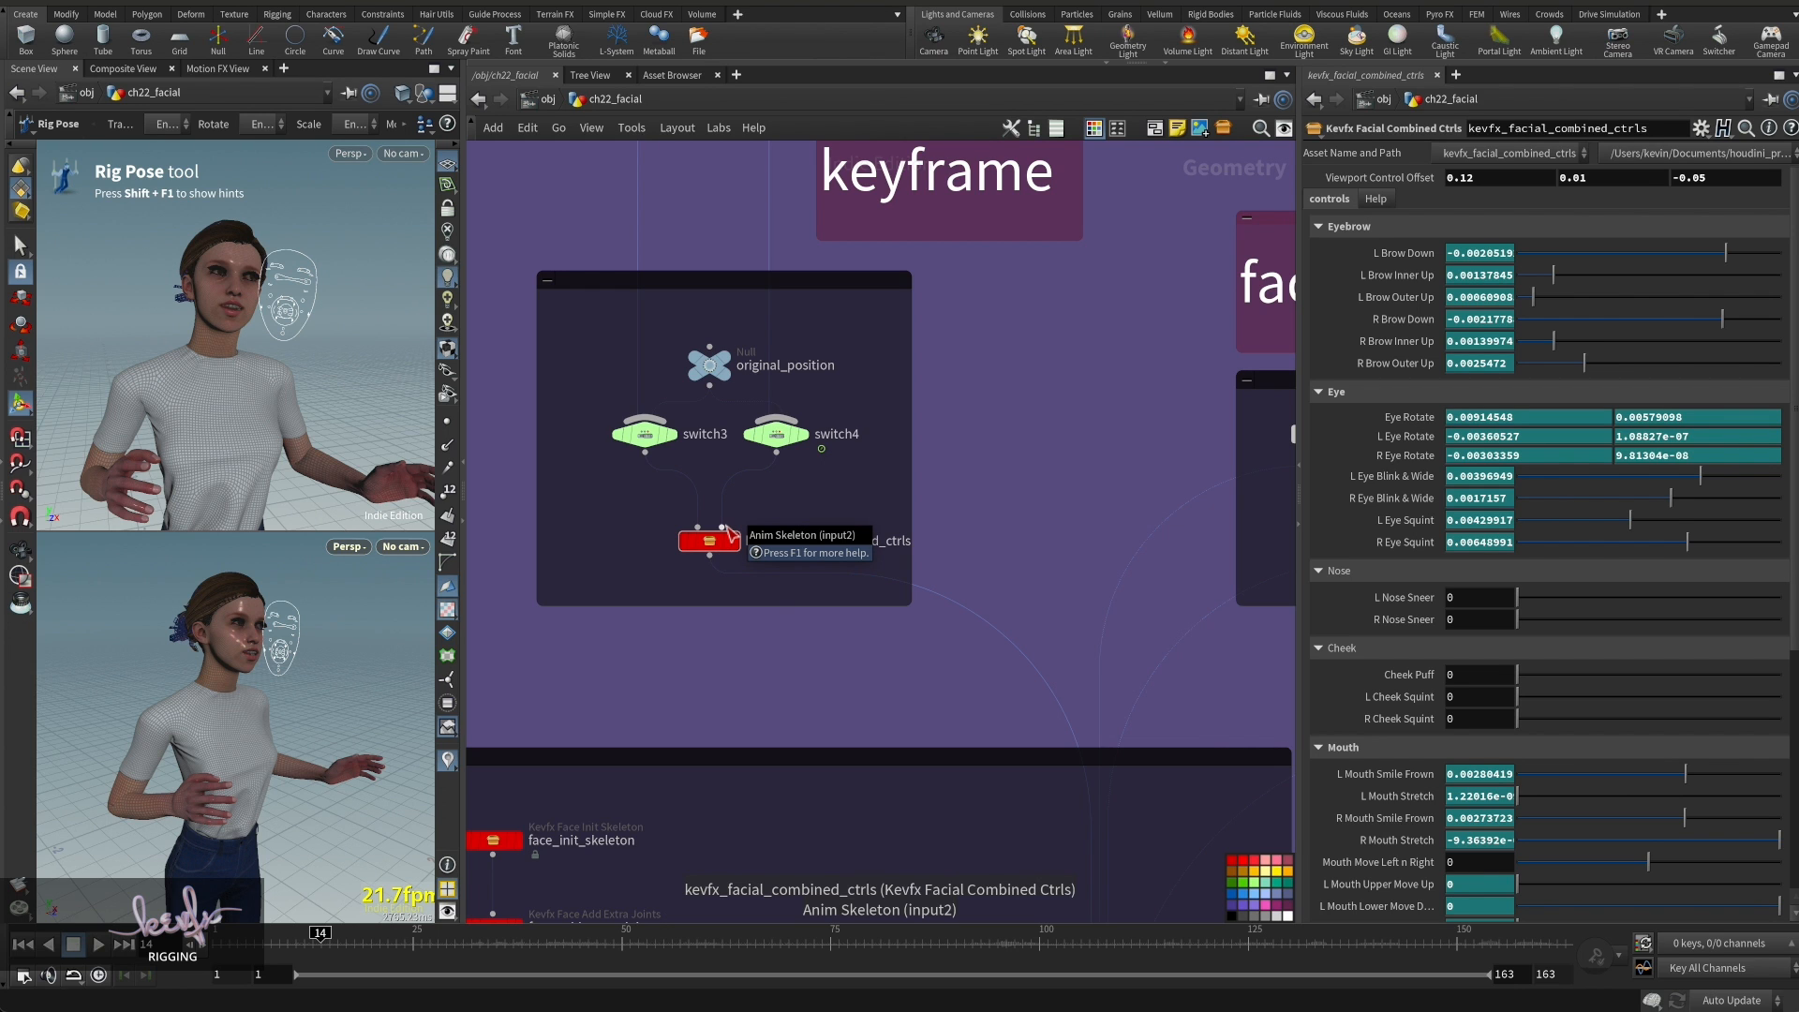
{"action": "mouse_move", "coordinate": [723, 513]}
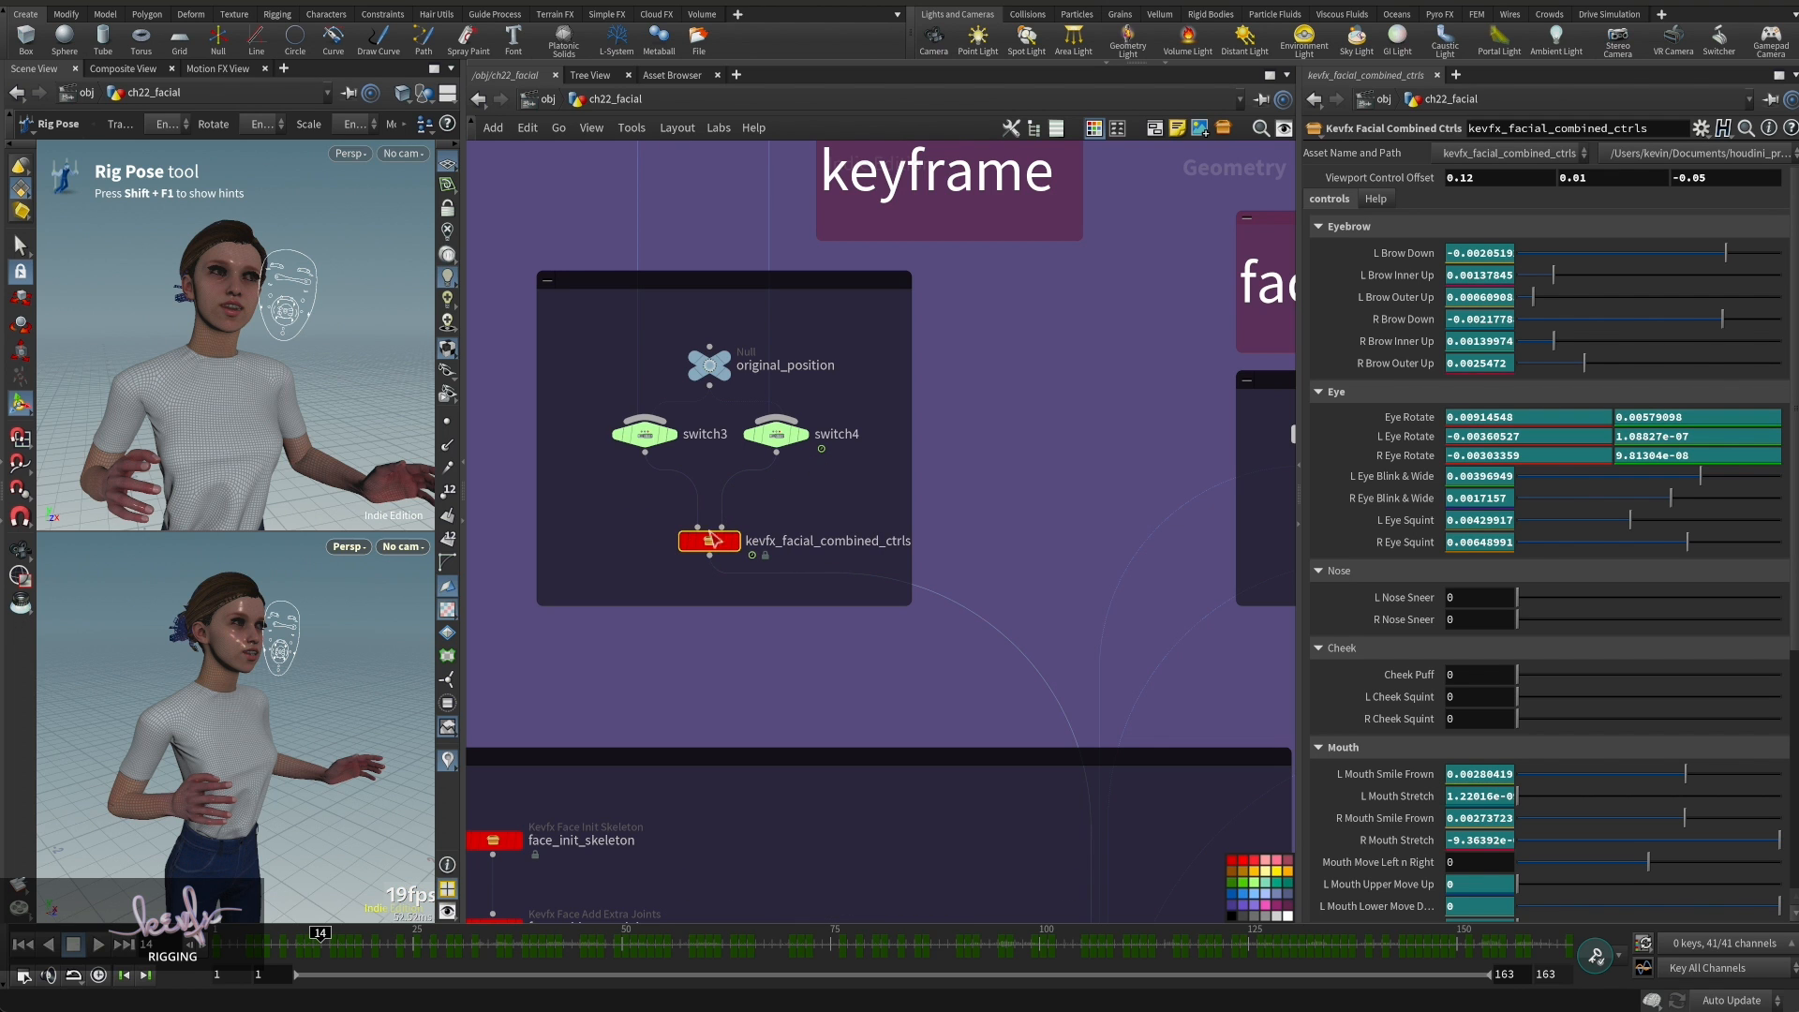
{"action": "mouse_move", "coordinate": [783, 517]}
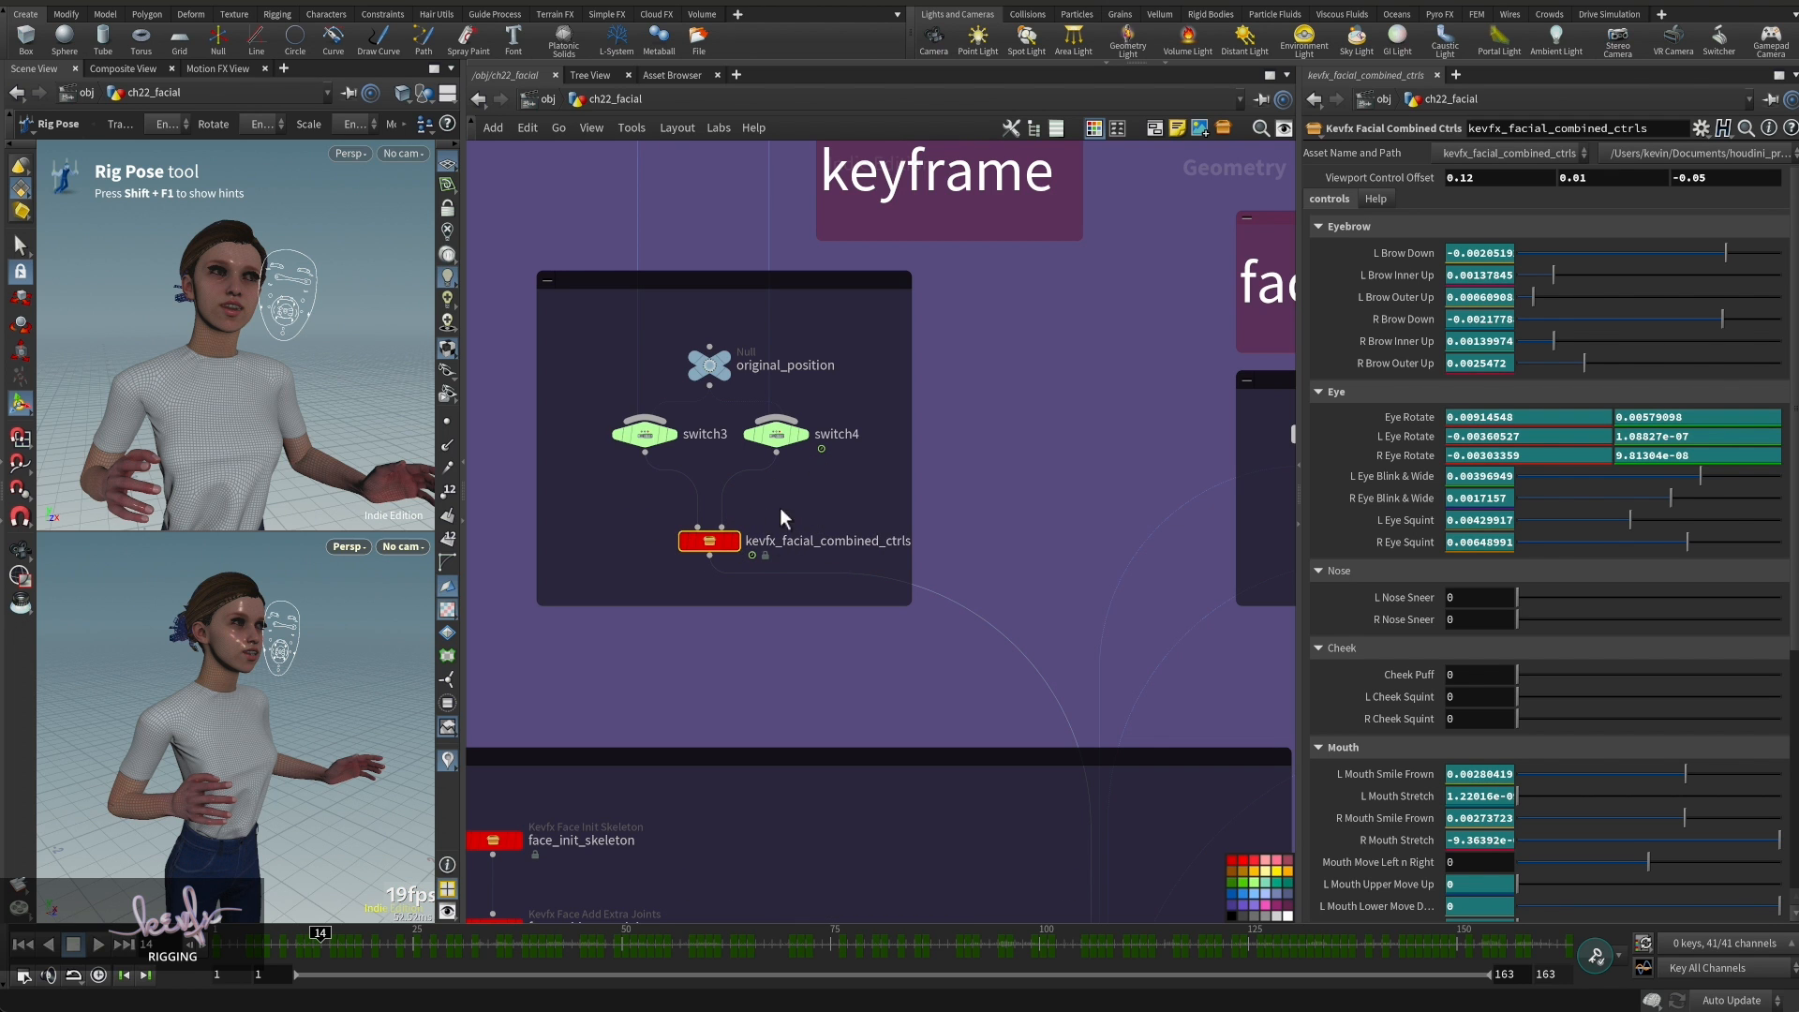
{"action": "mouse_move", "coordinate": [676, 534]}
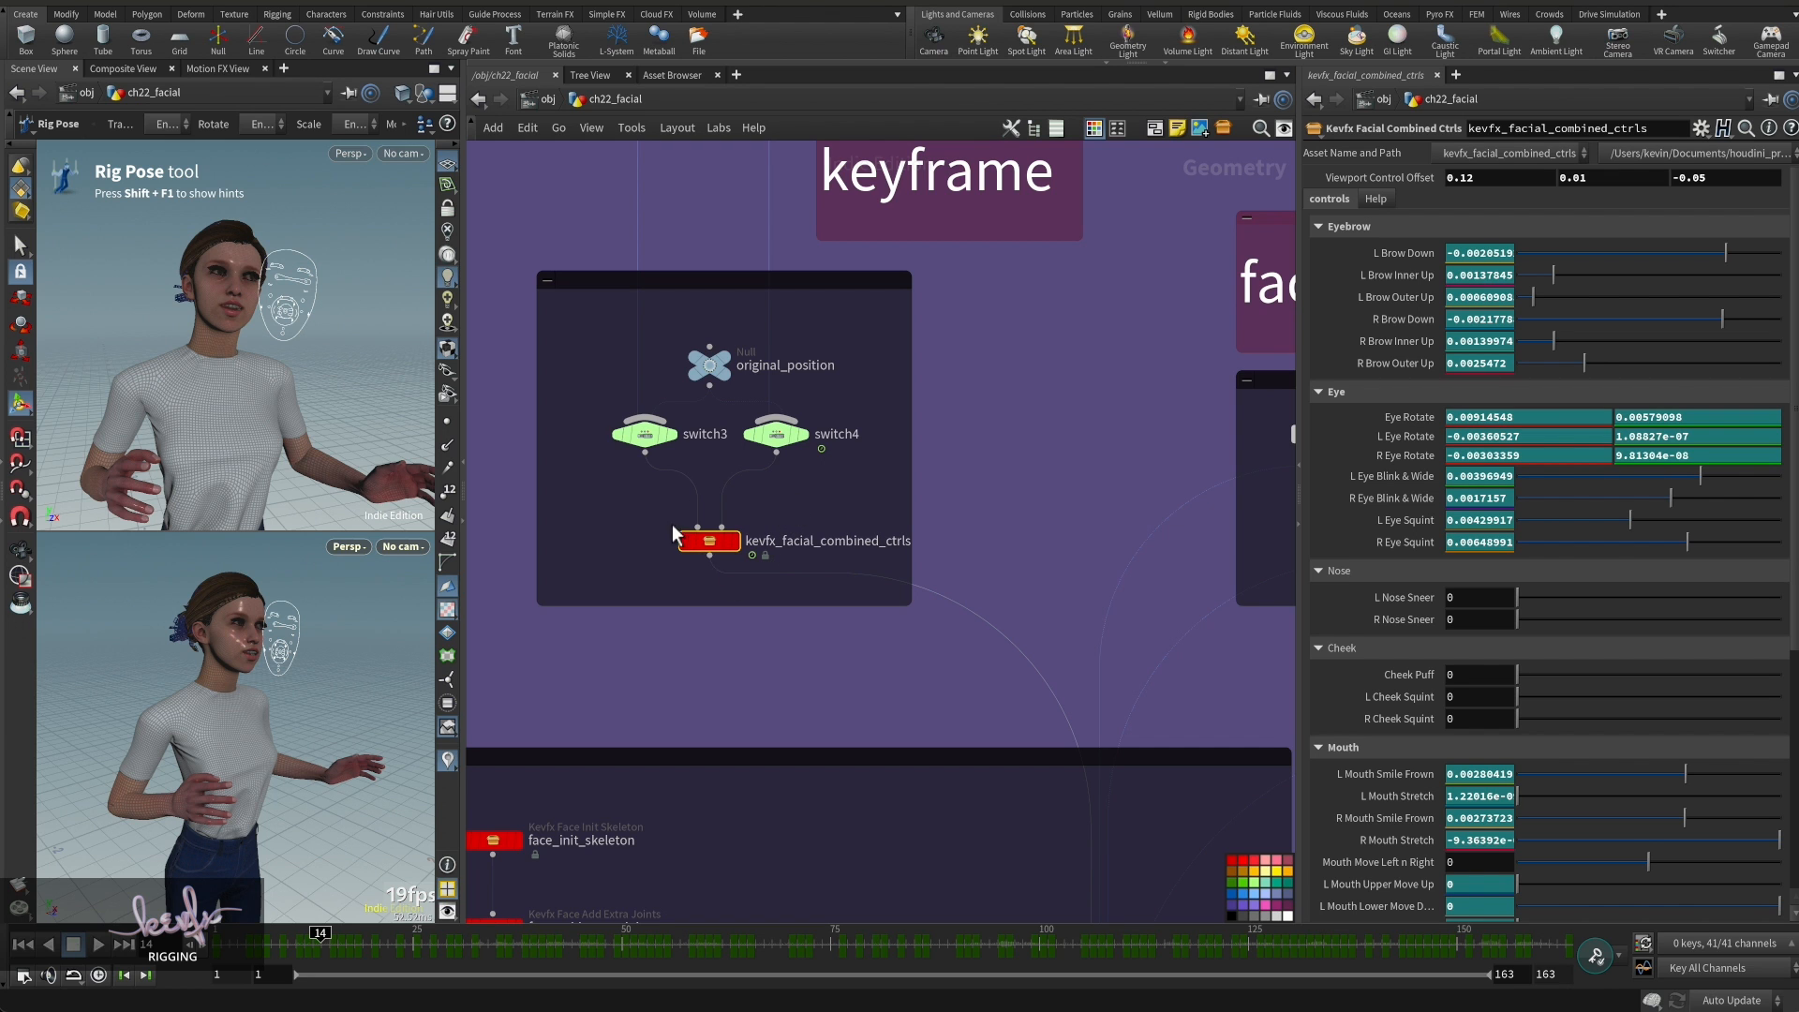
{"action": "mouse_move", "coordinate": [764, 519]}
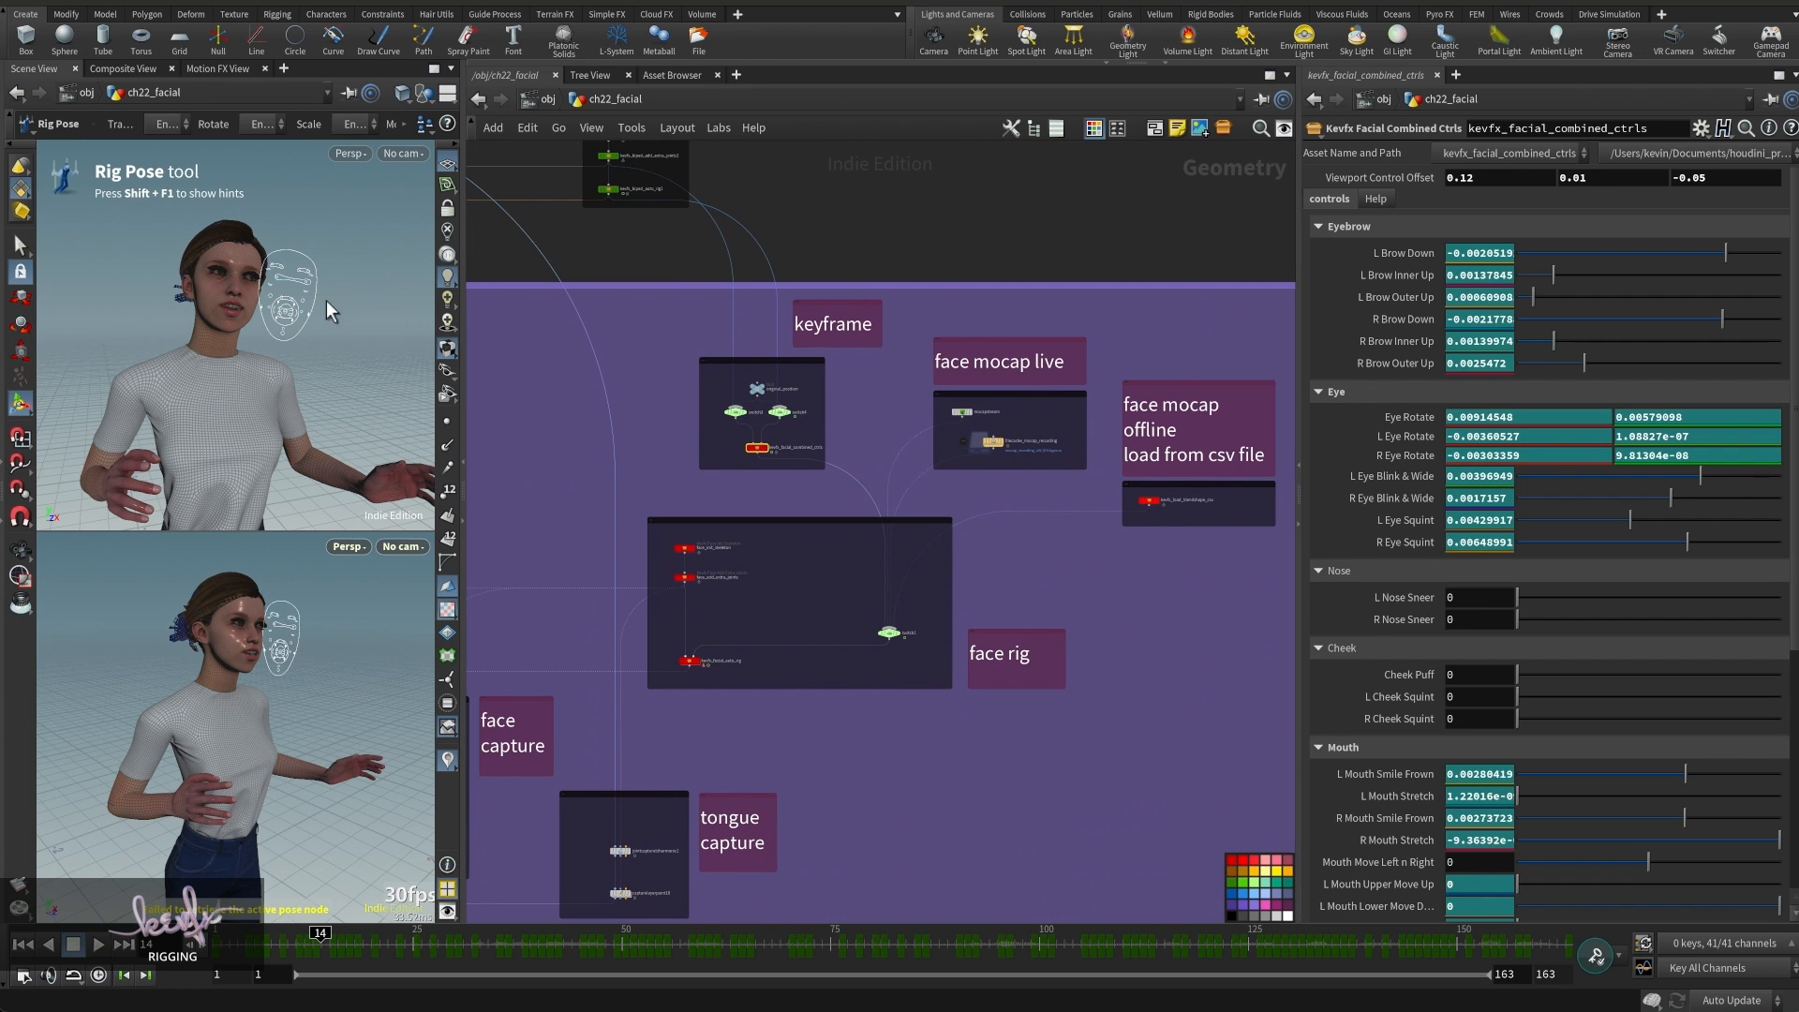
{"action": "mouse_move", "coordinate": [296, 324]}
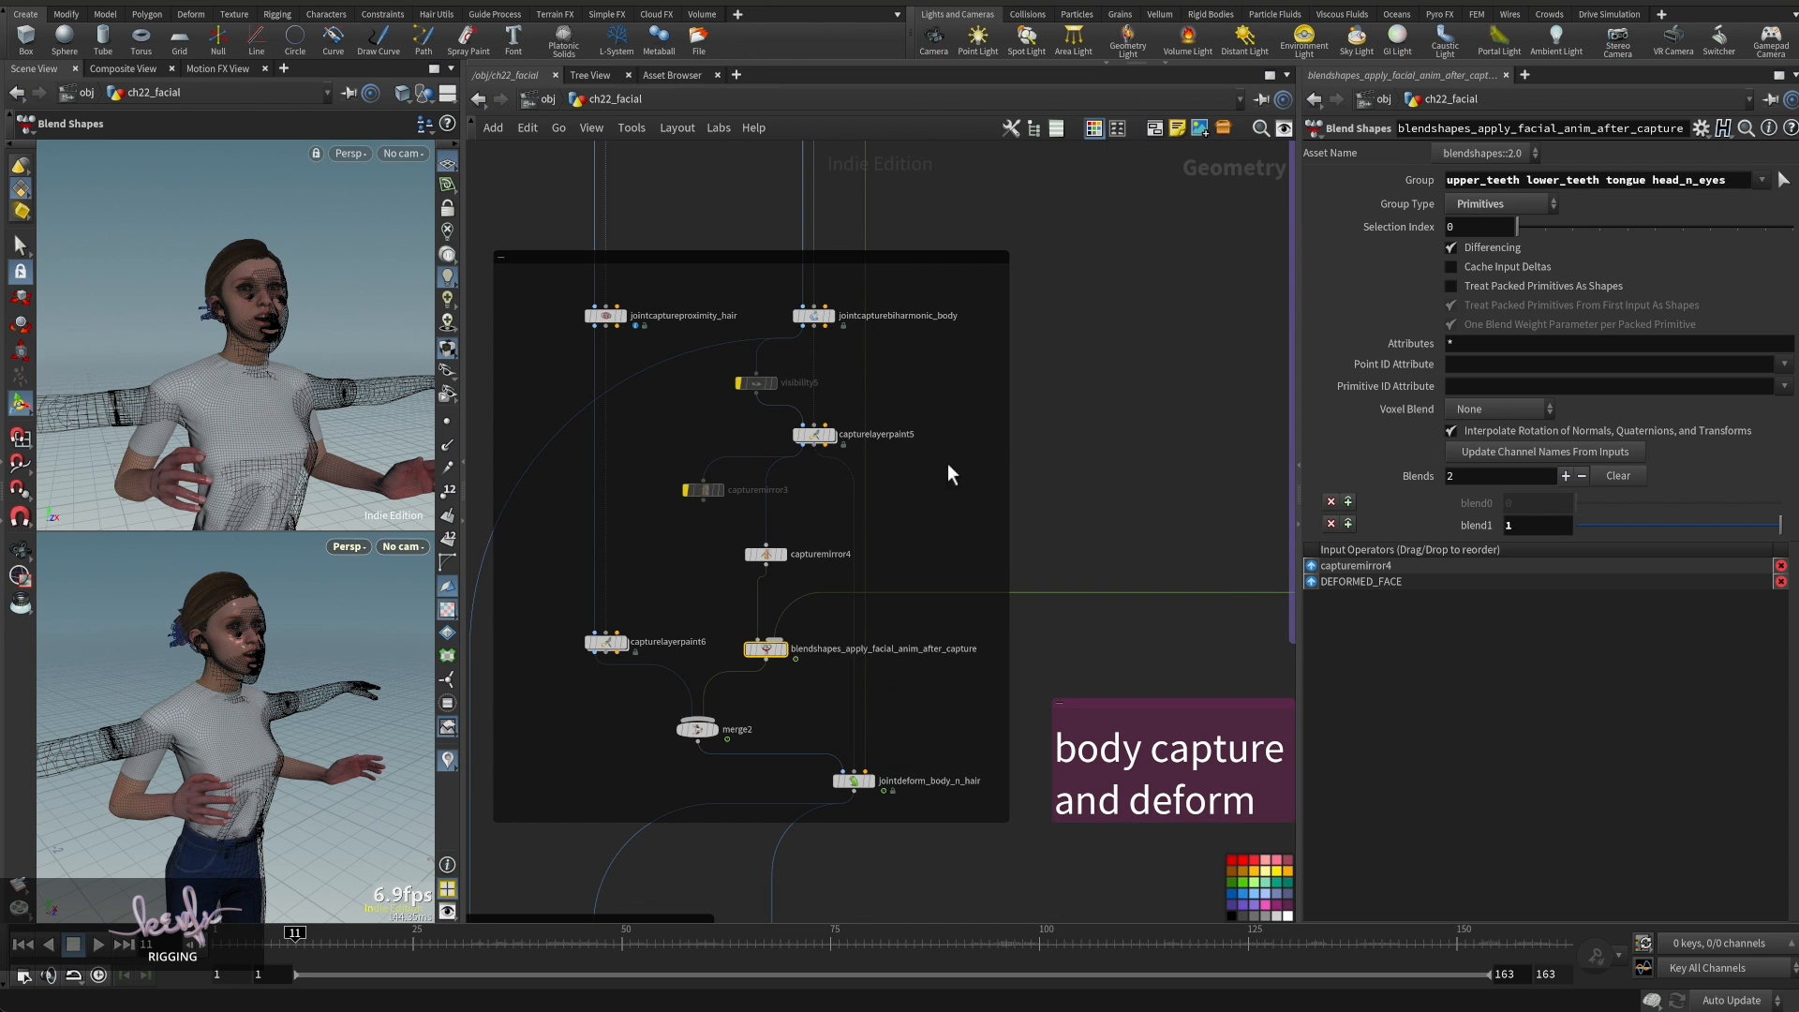
{"action": "mouse_move", "coordinate": [860, 693]}
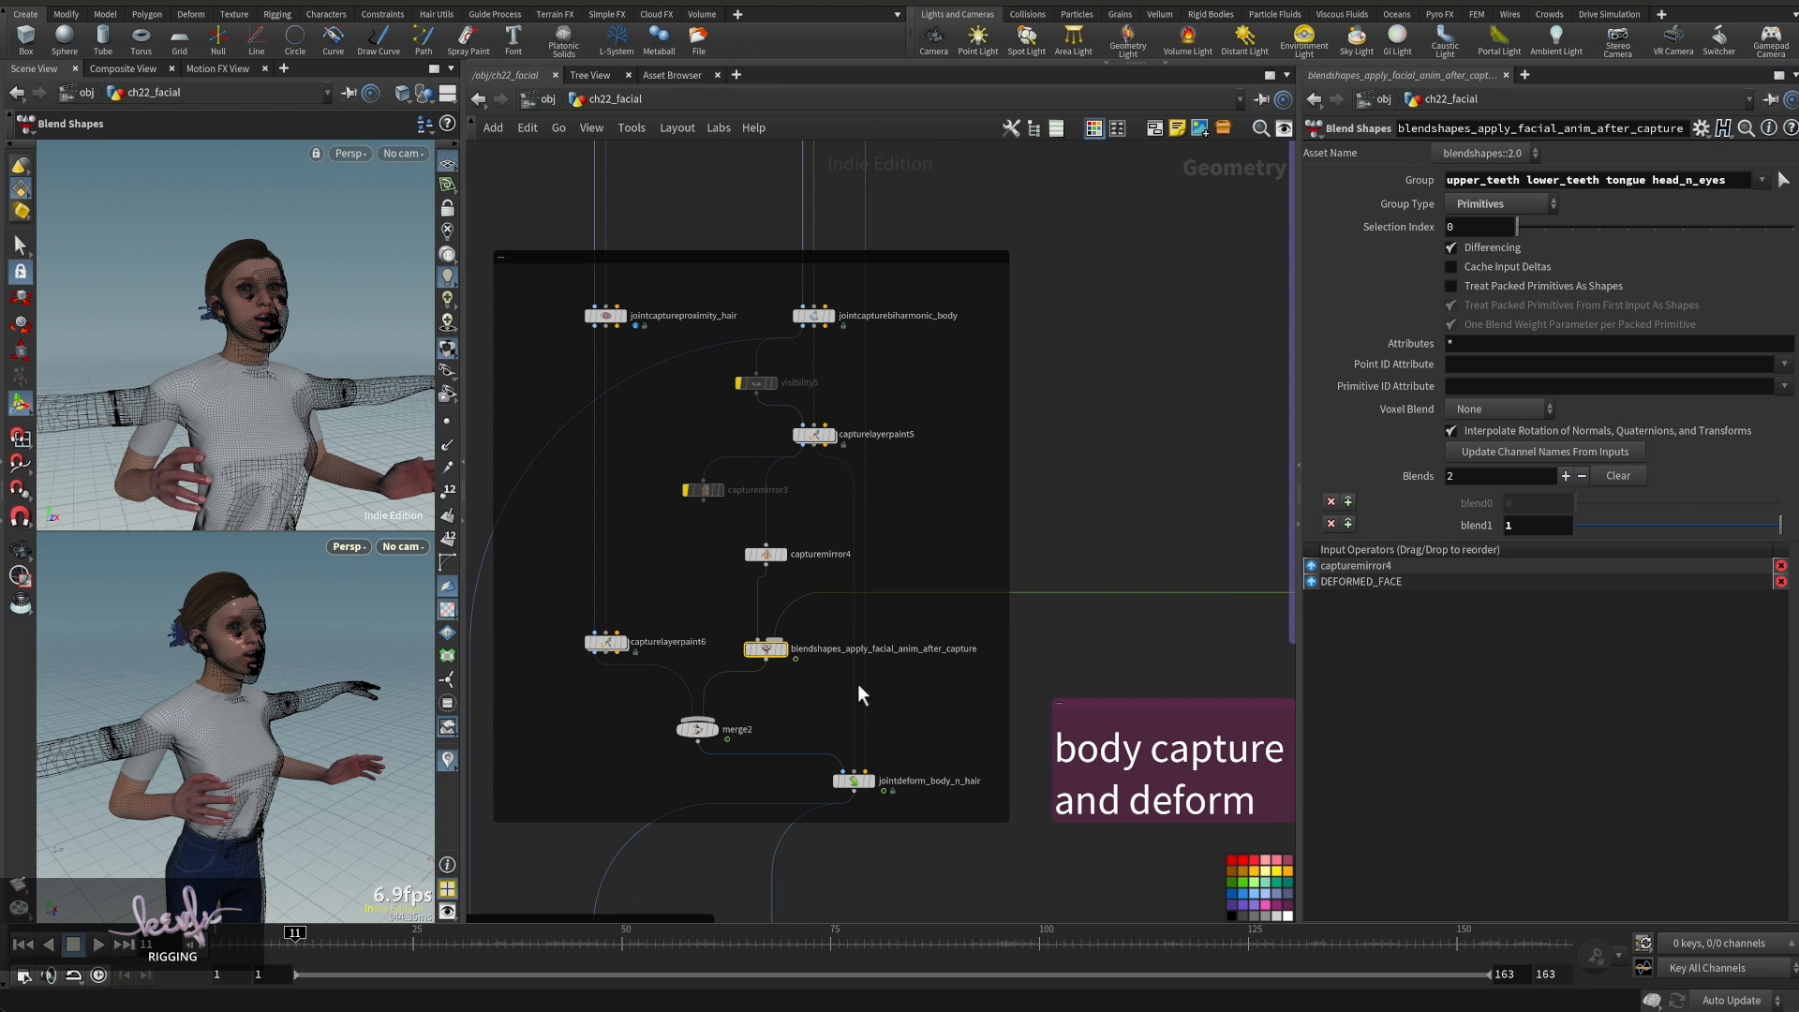
{"action": "mouse_move", "coordinate": [767, 650]}
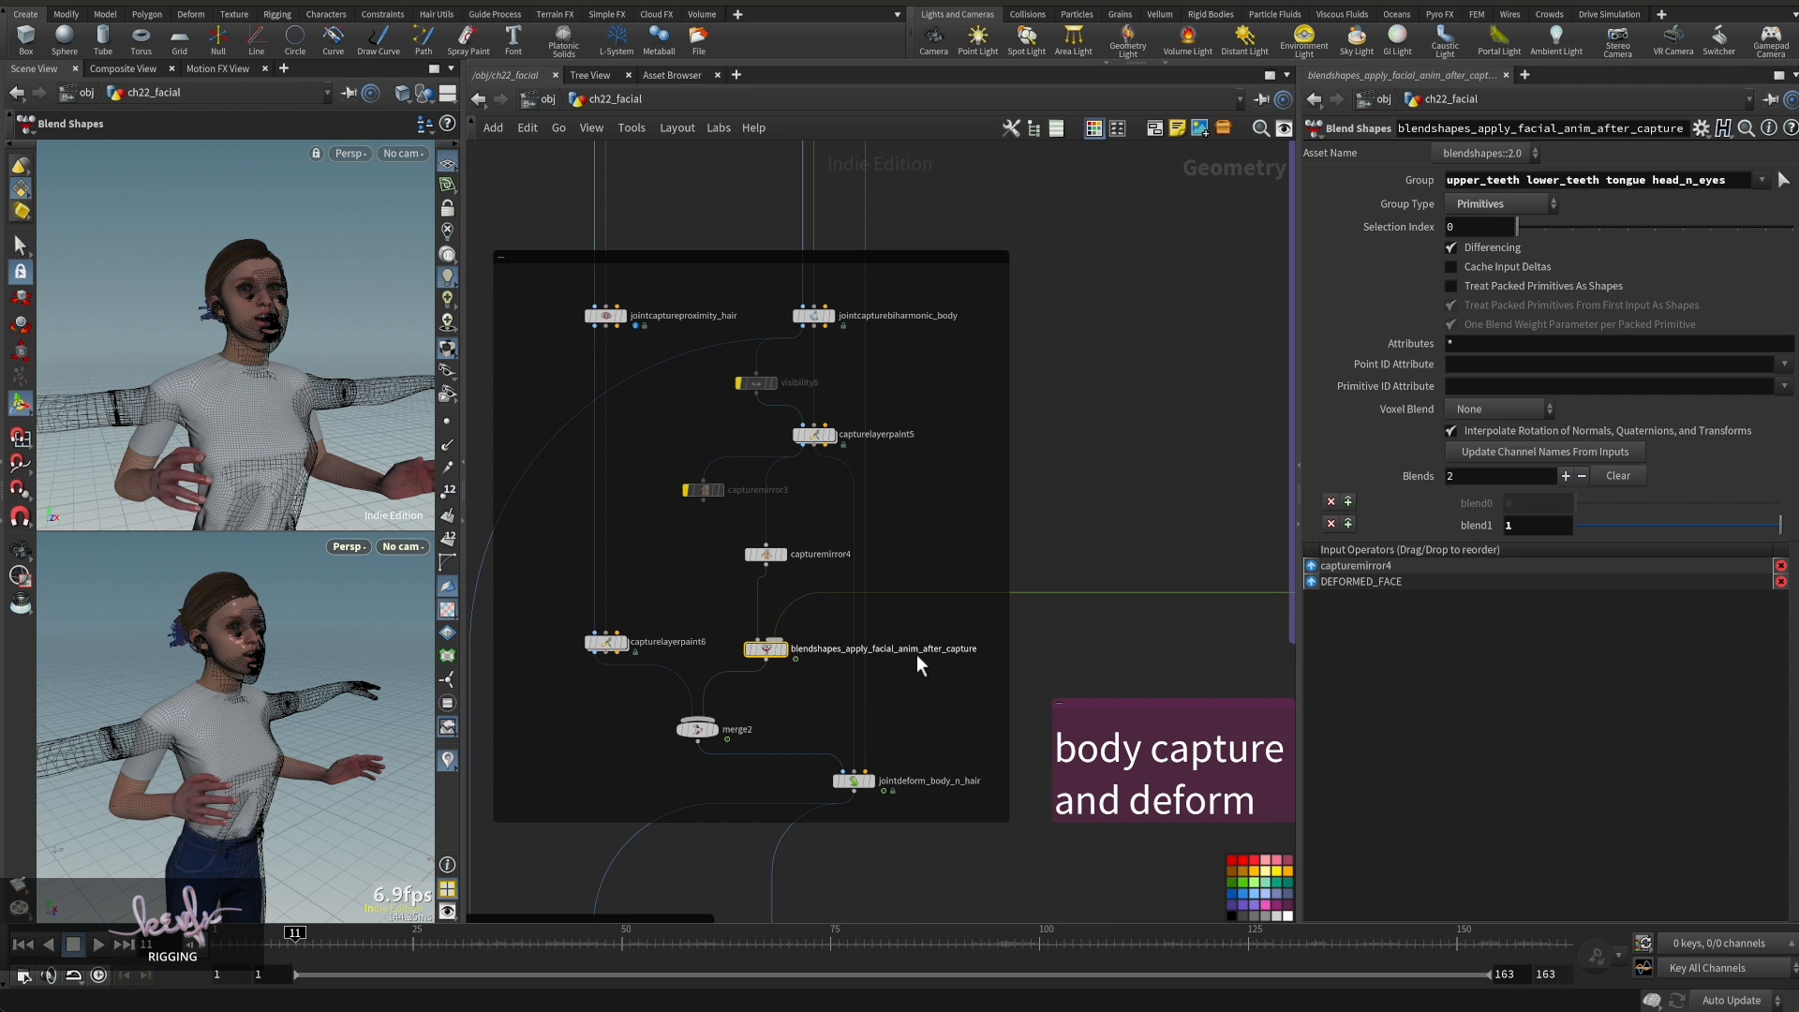
{"action": "mouse_move", "coordinate": [1188, 467]}
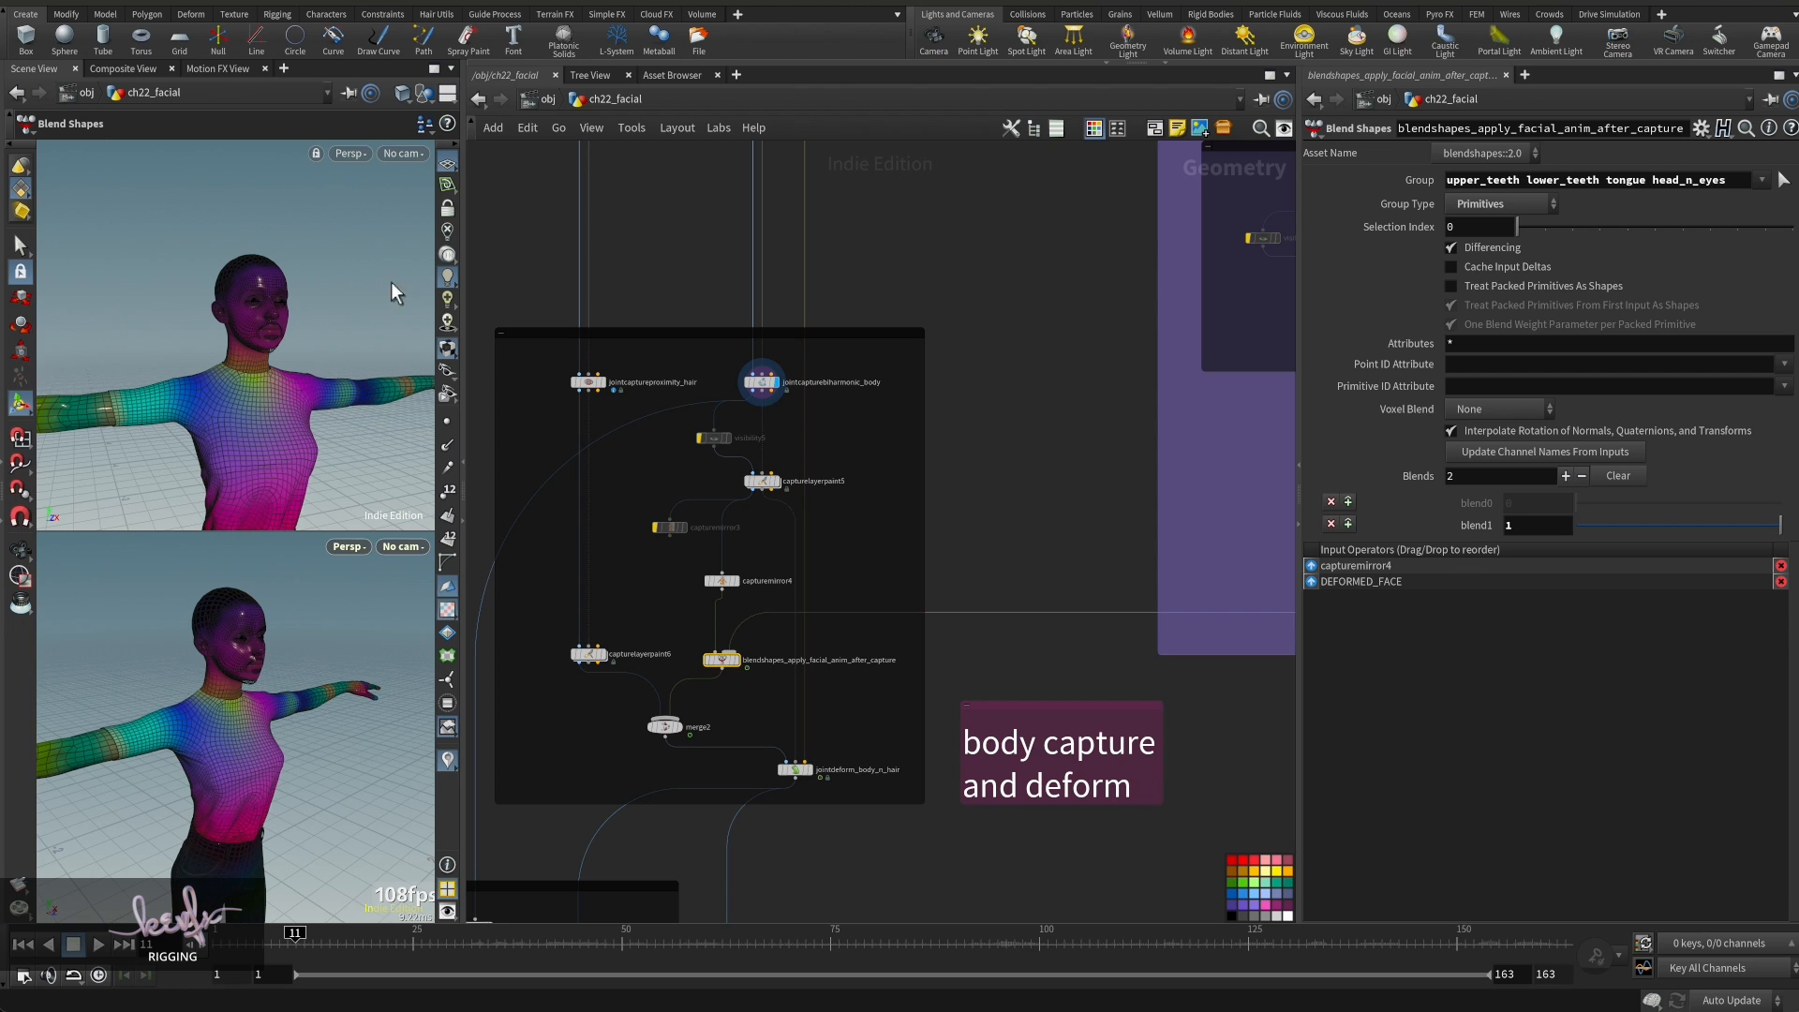
{"action": "mouse_move", "coordinate": [868, 788]}
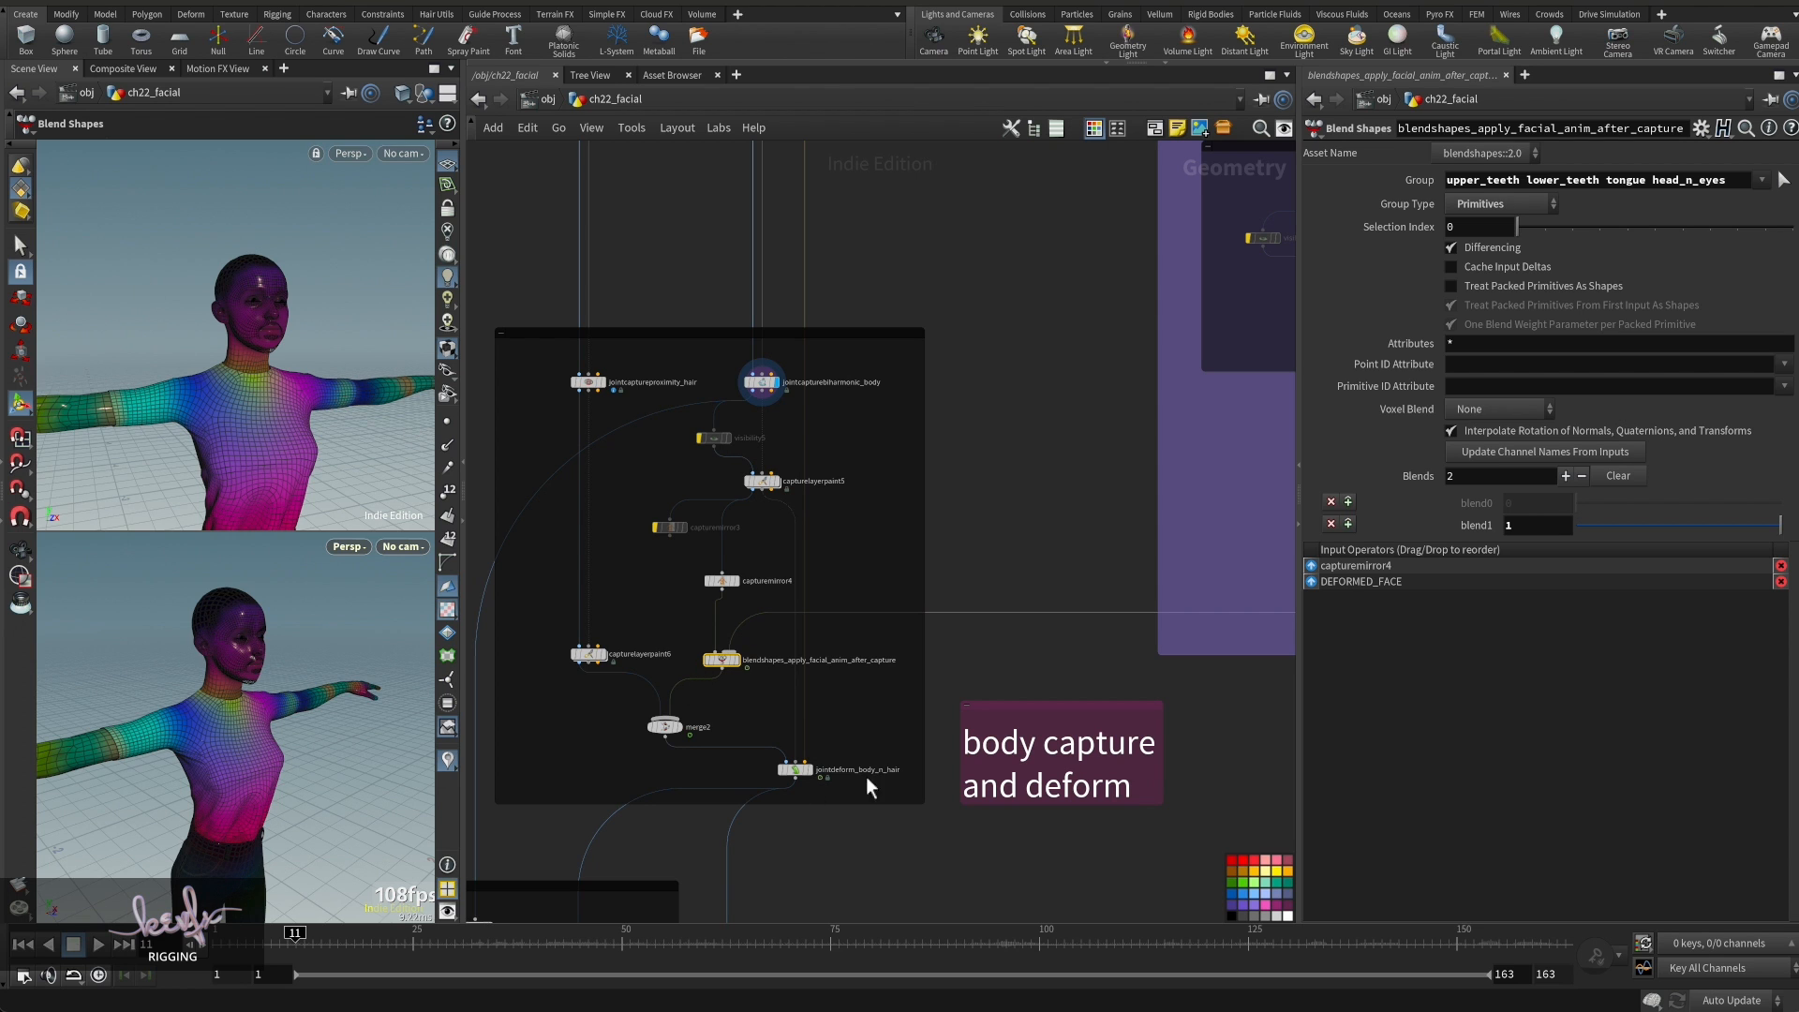
{"action": "mouse_move", "coordinate": [675, 656]}
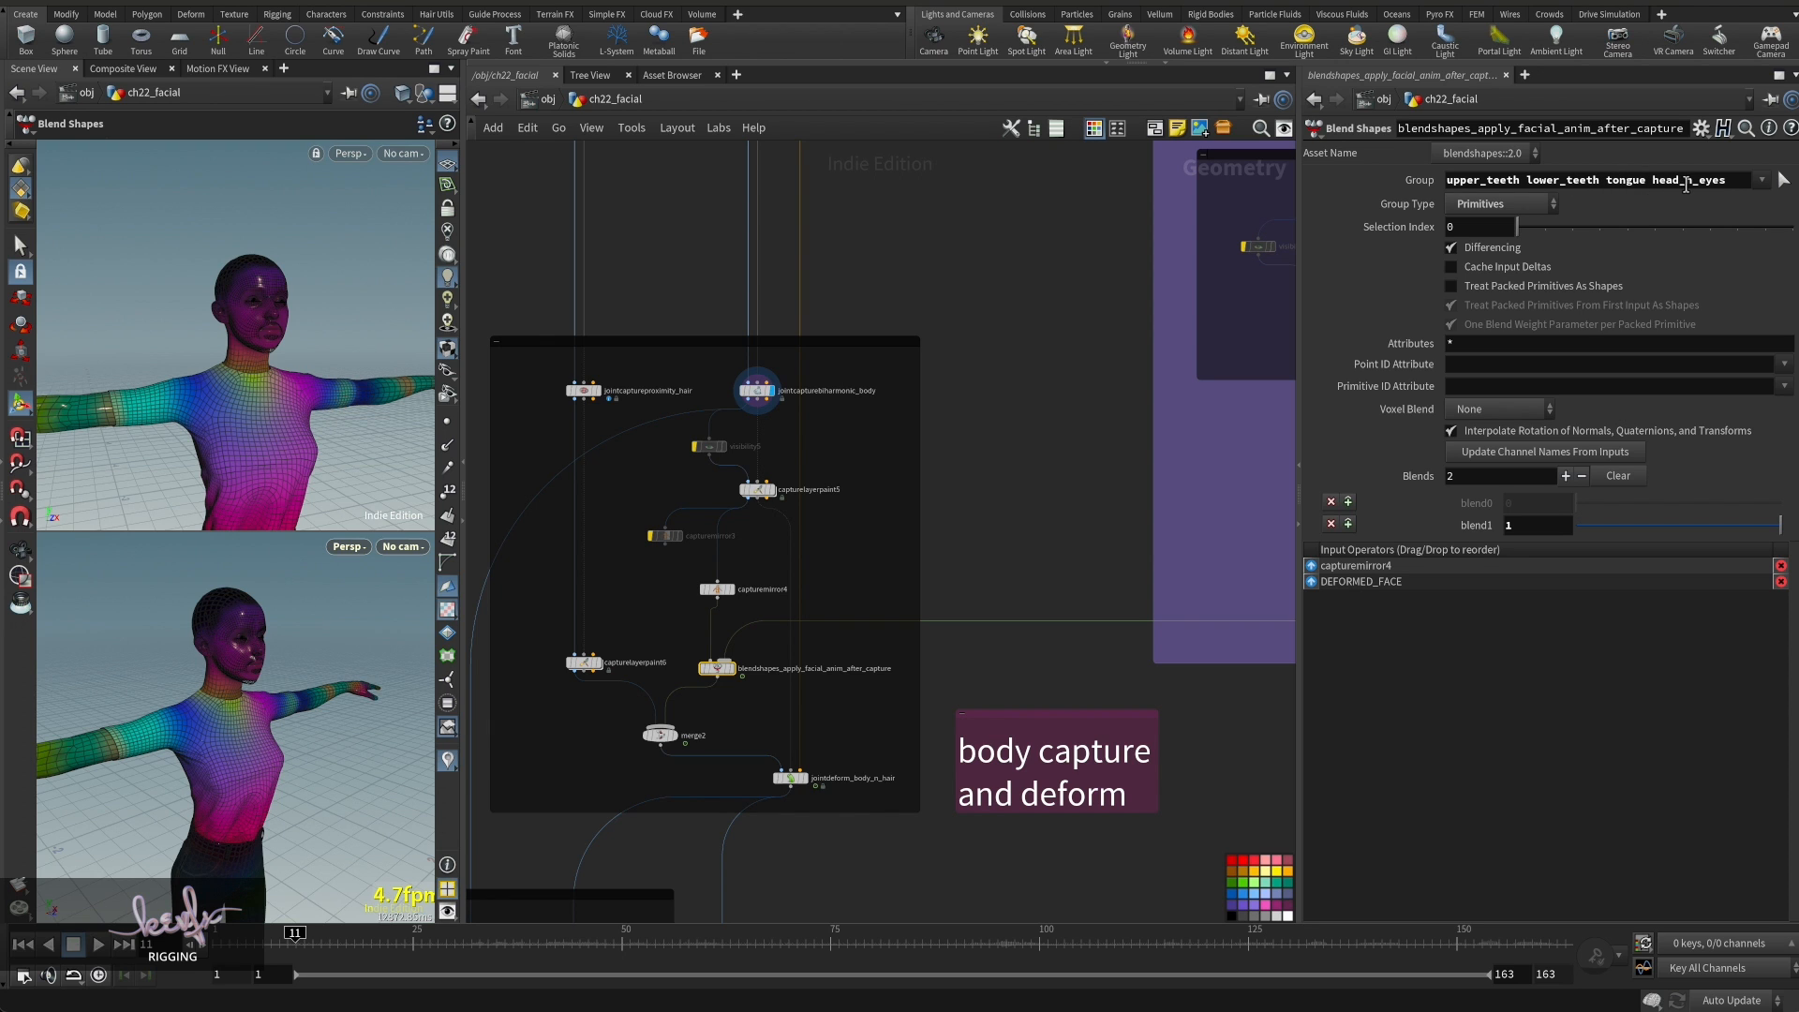
{"action": "mouse_move", "coordinate": [1591, 570]}
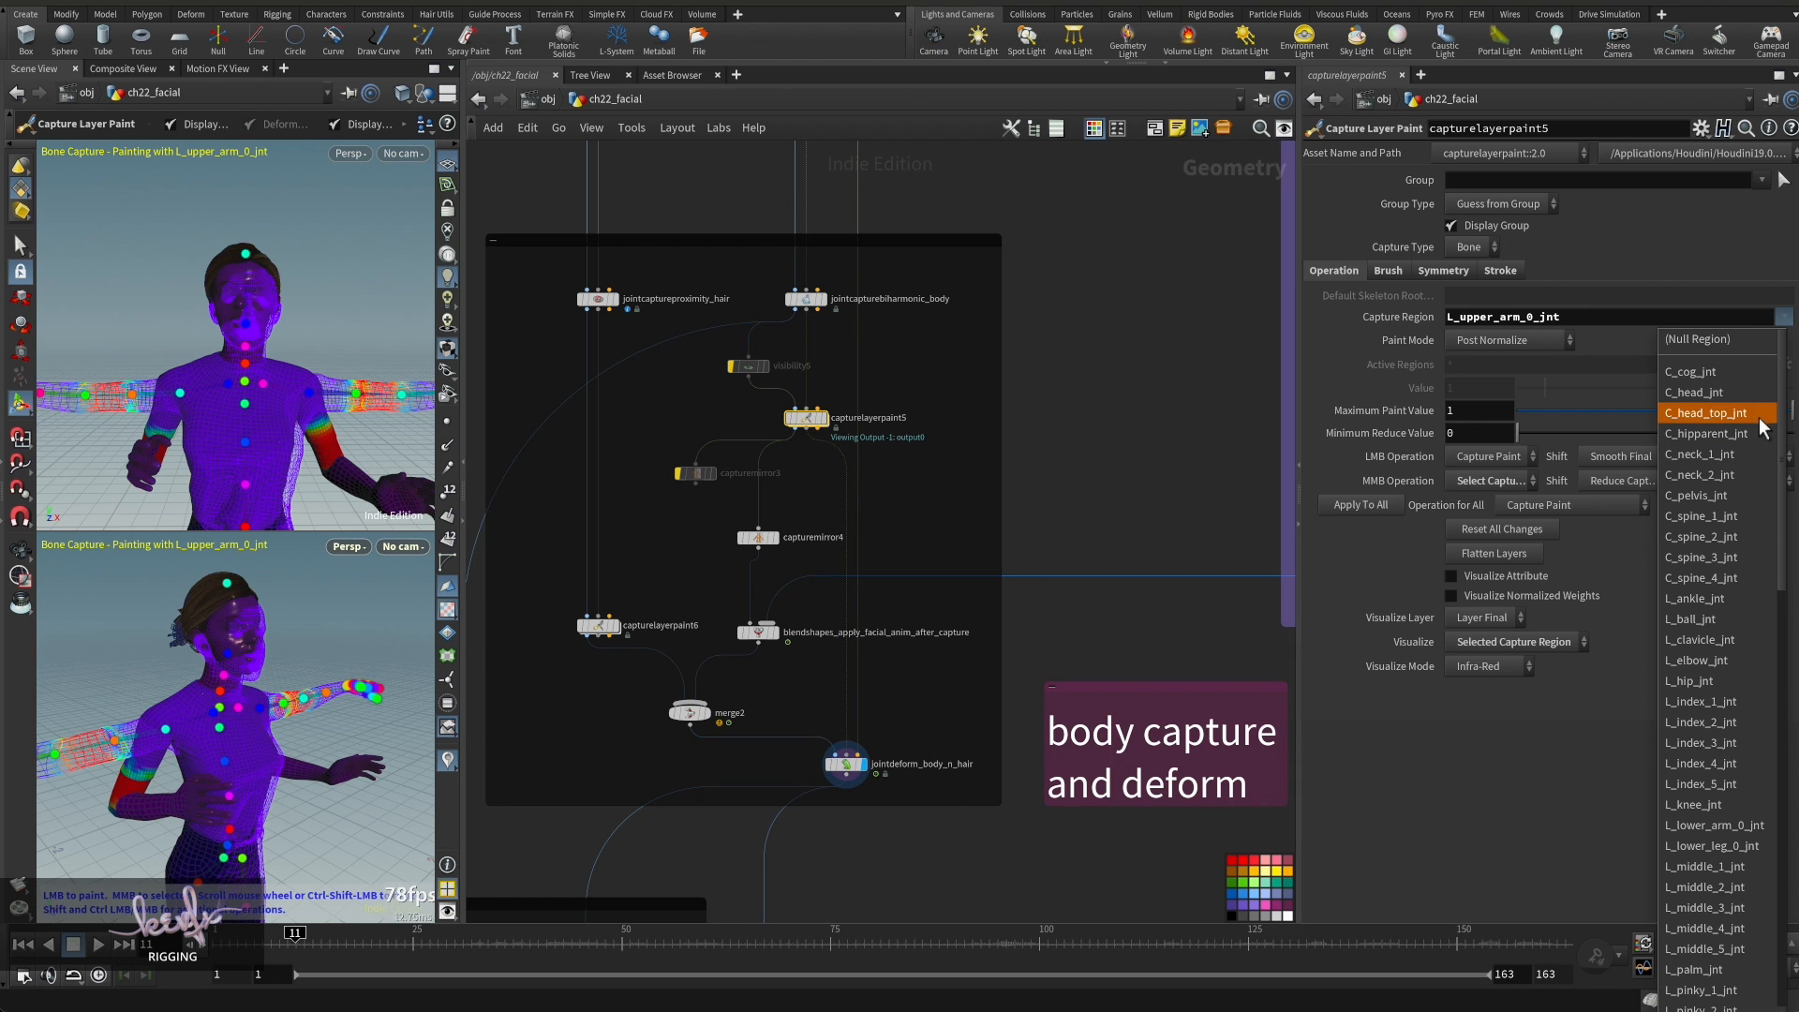
- Set capturelayerpaint5's Capture Region to C_head_jnt and inspect the red head weights
{"action": "left_click", "coordinate": [1695, 392]}
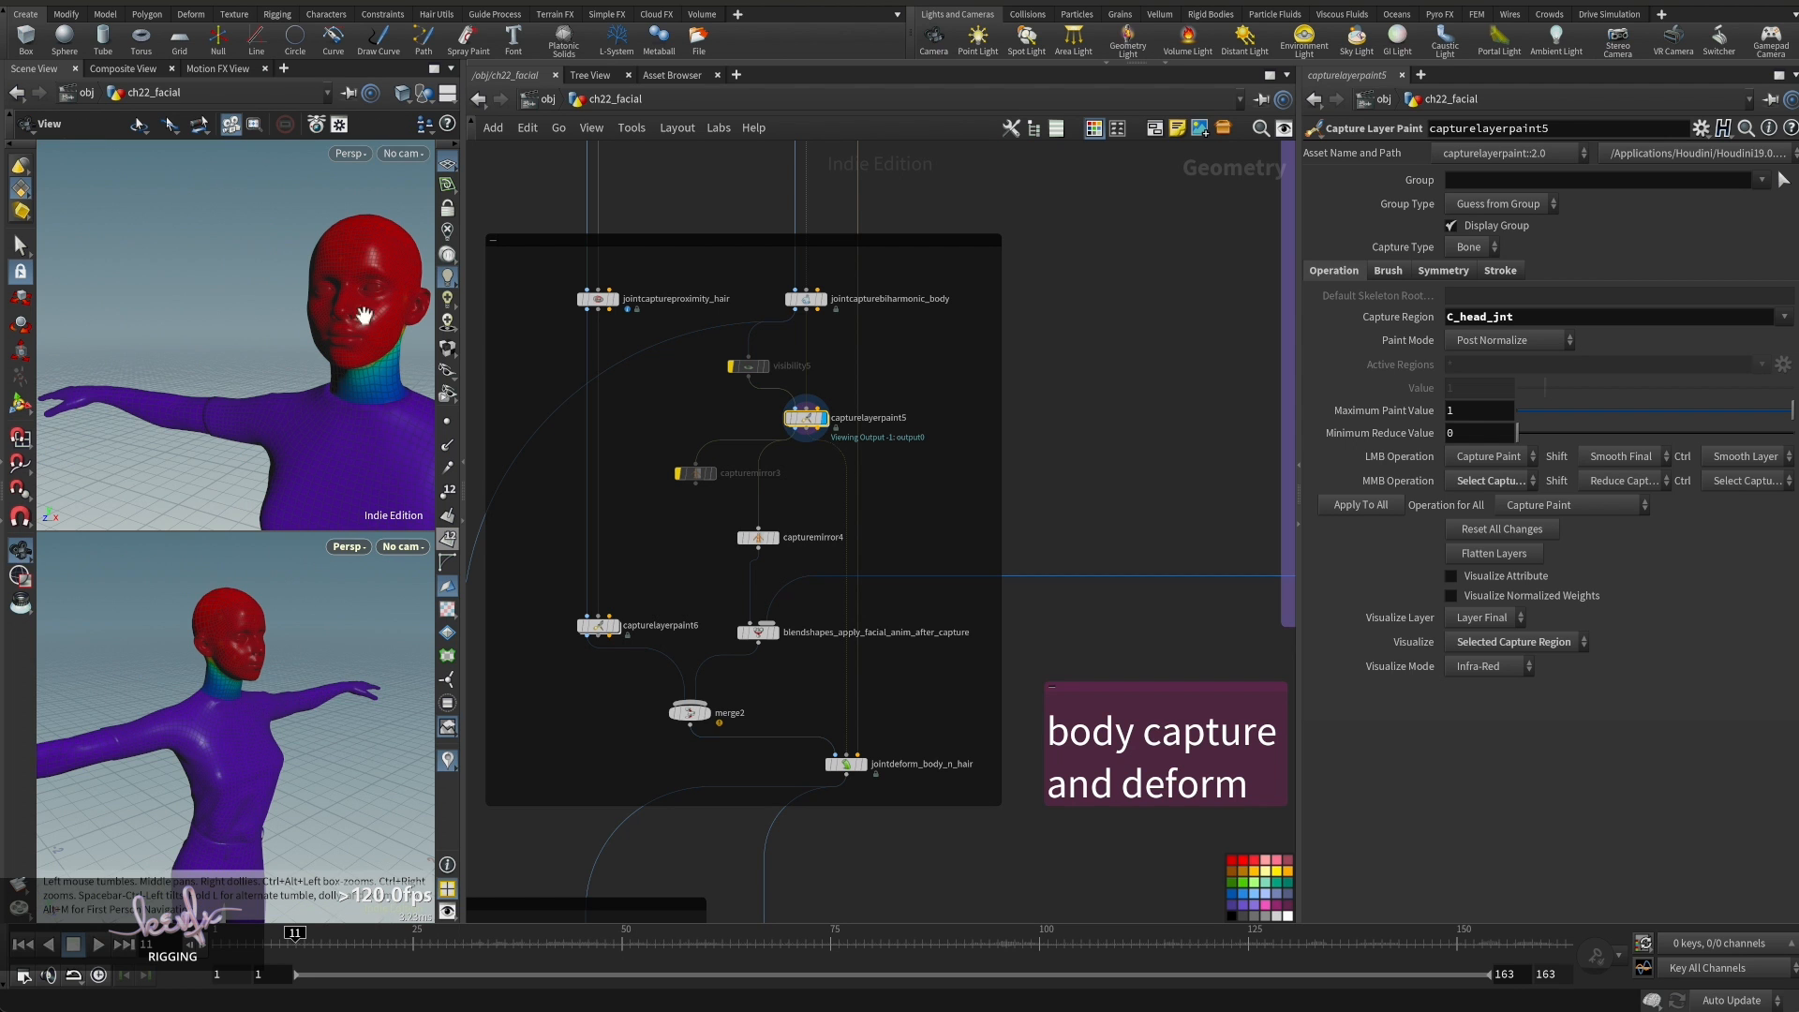
{"action": "left_click_drag", "start_coordinate": [362, 315], "coordinate": [345, 356]}
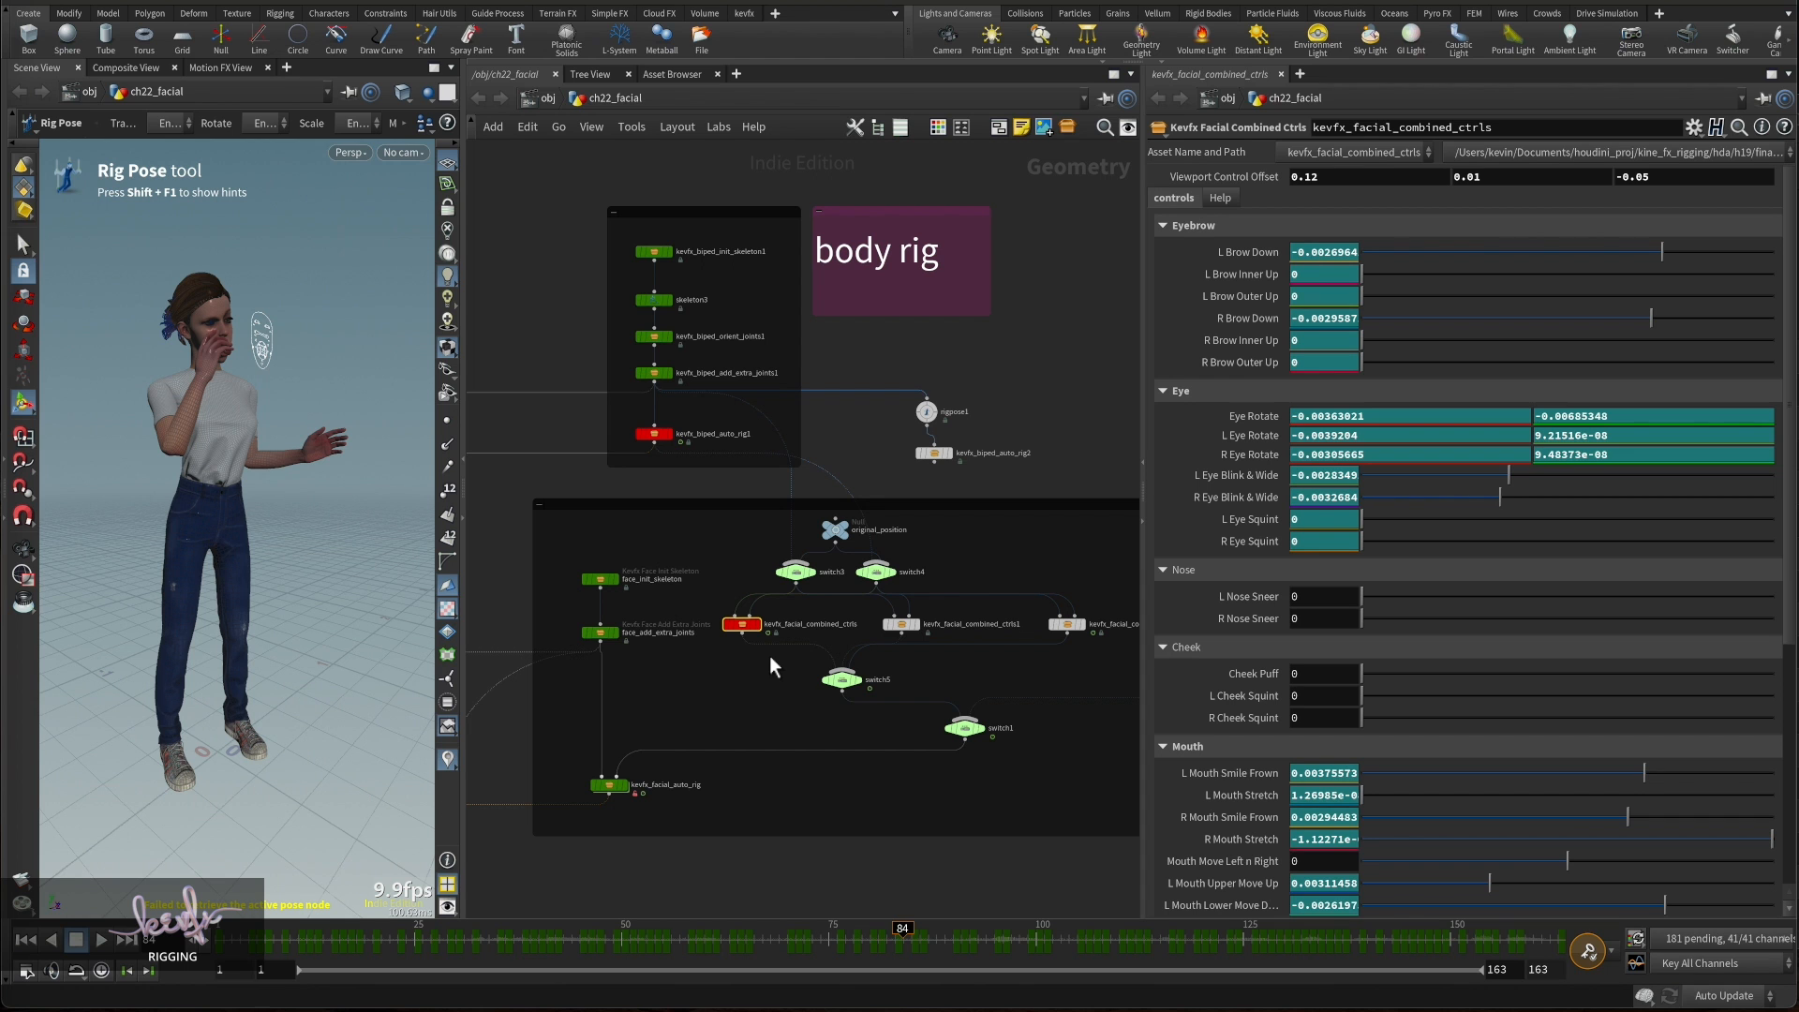
- Select kevfx_biped_auto_rig1 at obj level to show its handles and arm parameters
{"action": "left_click", "coordinate": [654, 433]}
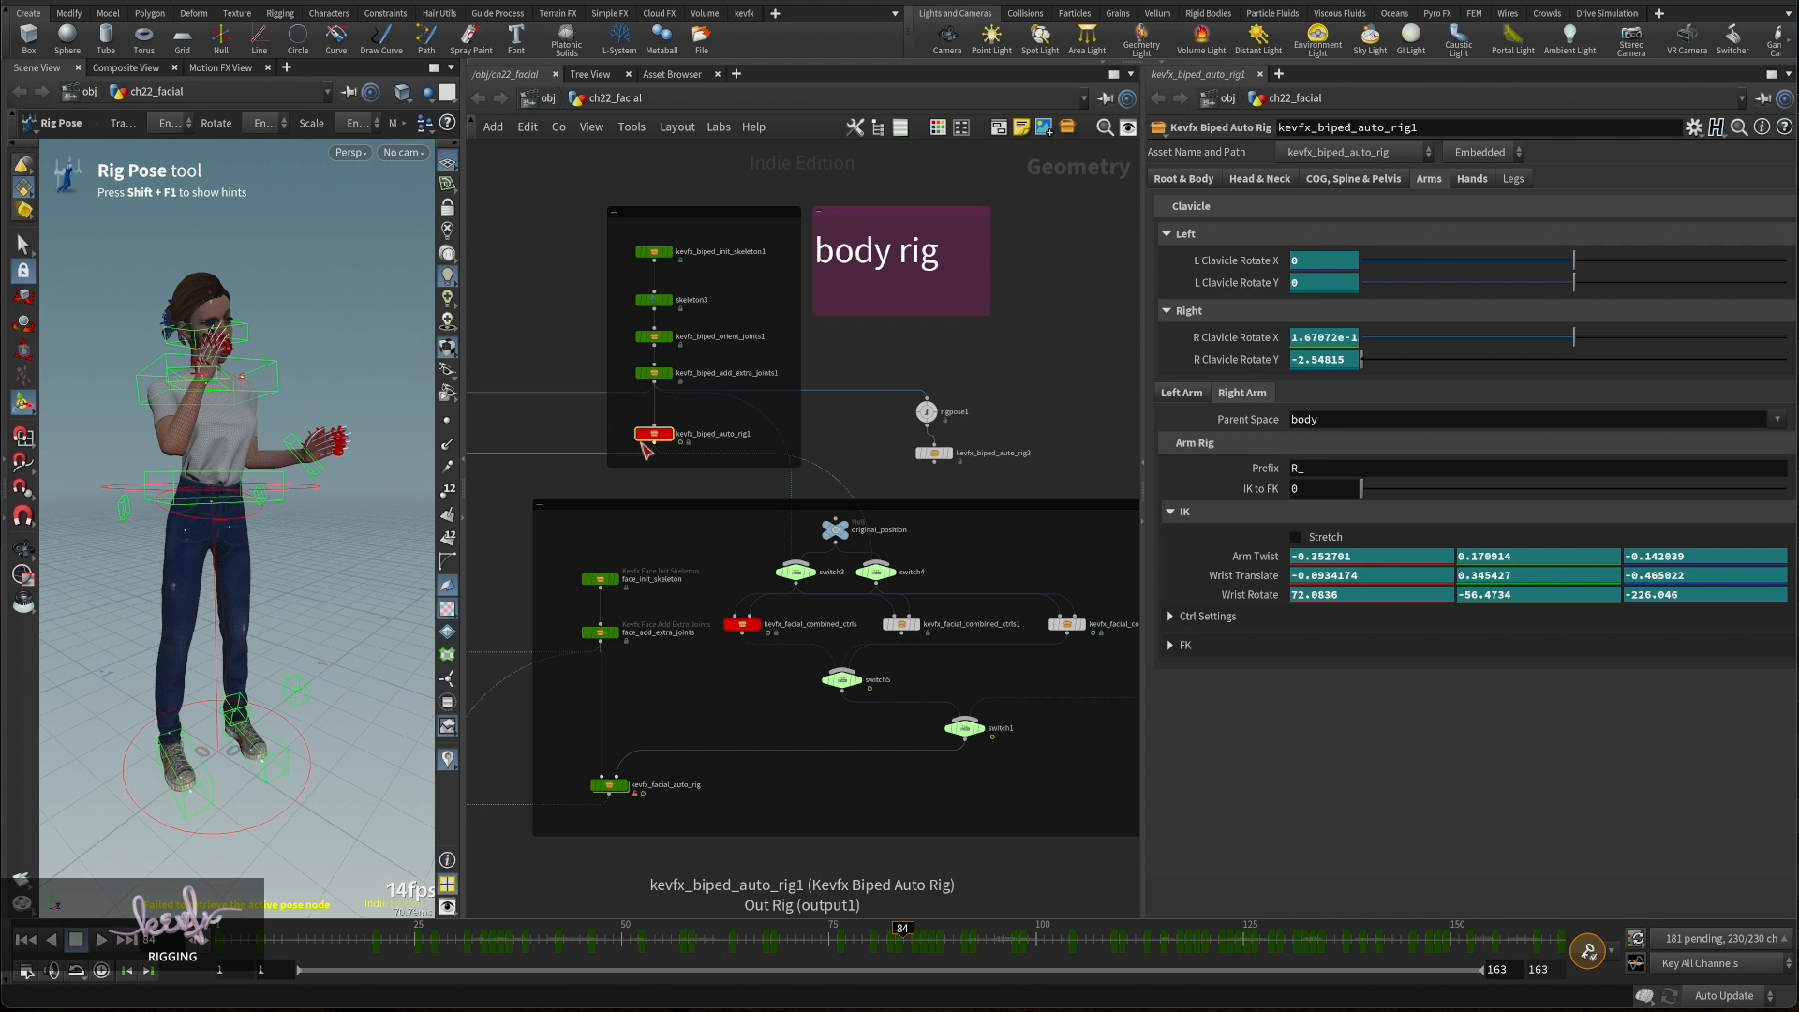